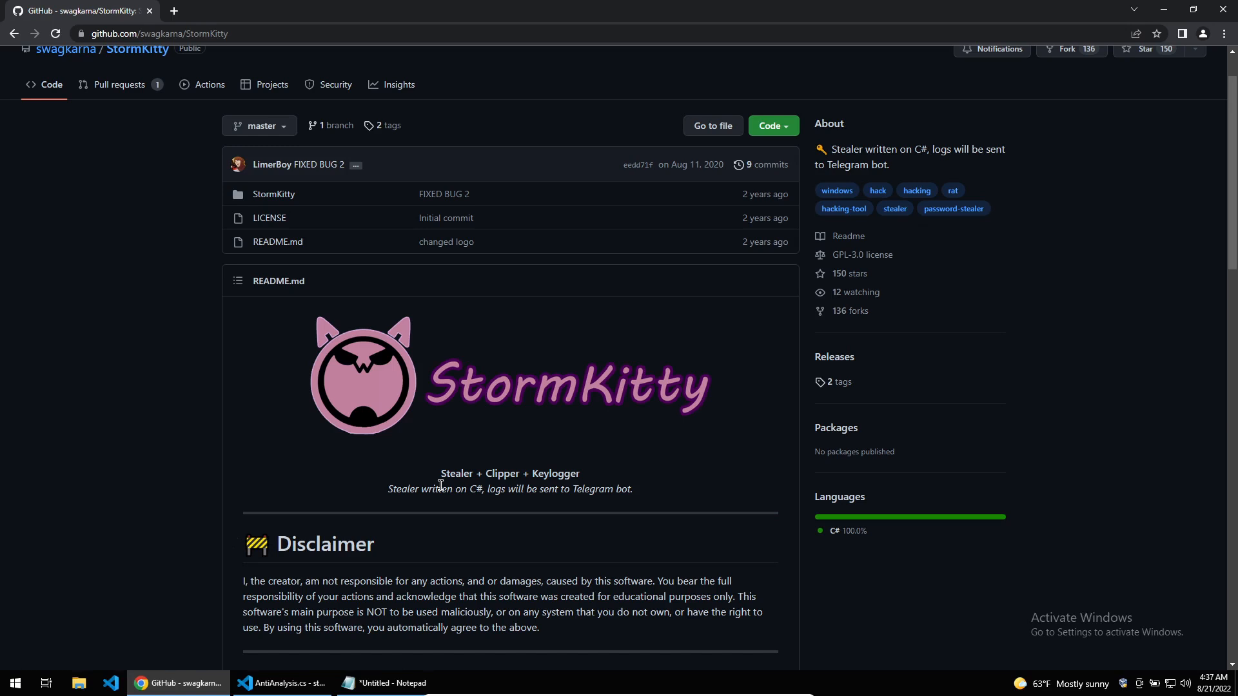
Step: Scroll the StormKitty README past the logo and Disclaimer to the Functions list
scroll(down, 3)
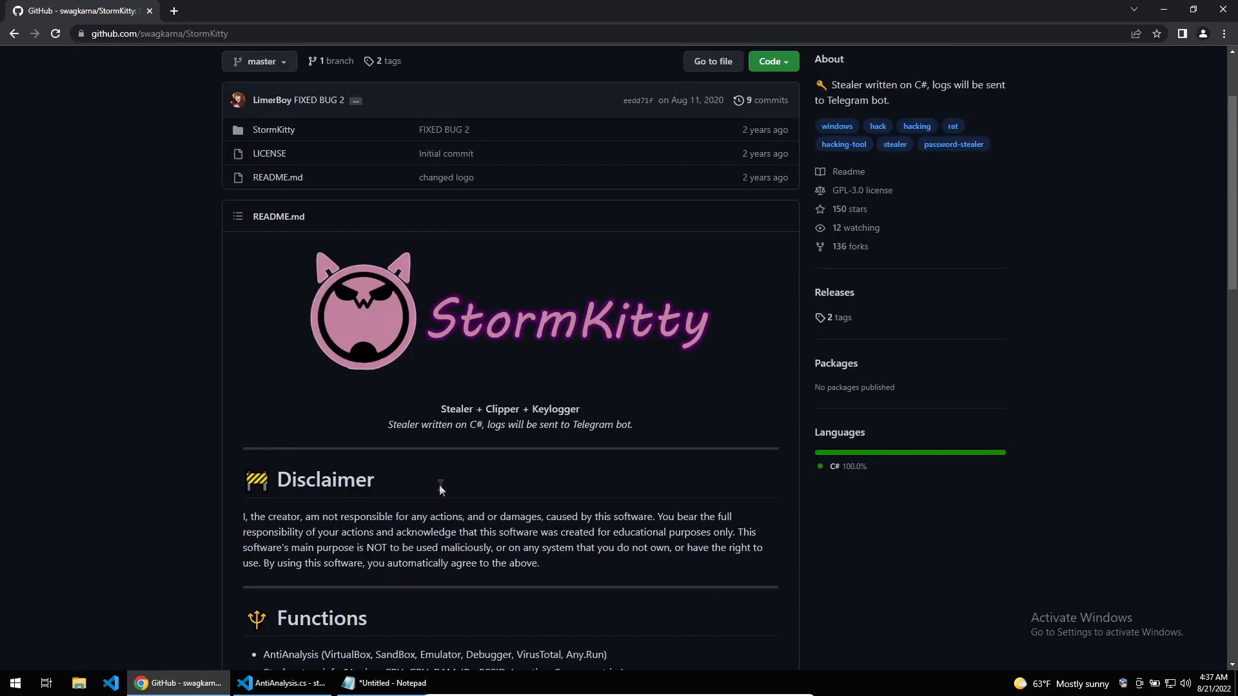
scroll(down, 3)
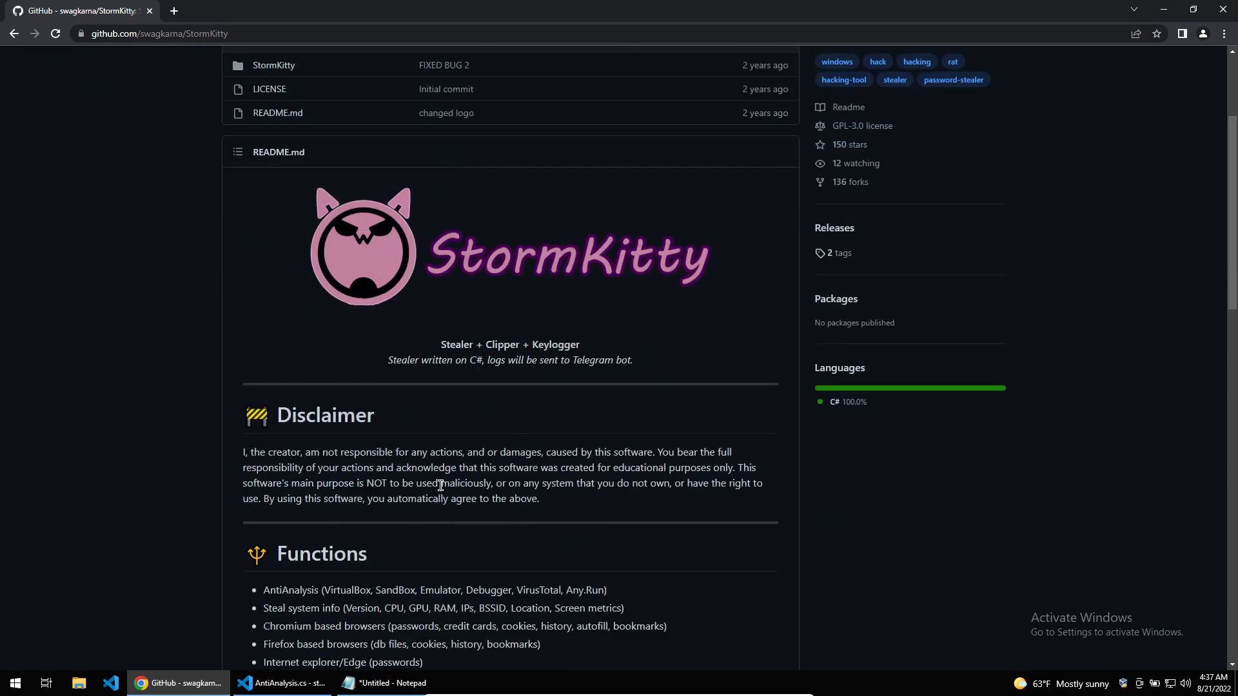
scroll(down, 3)
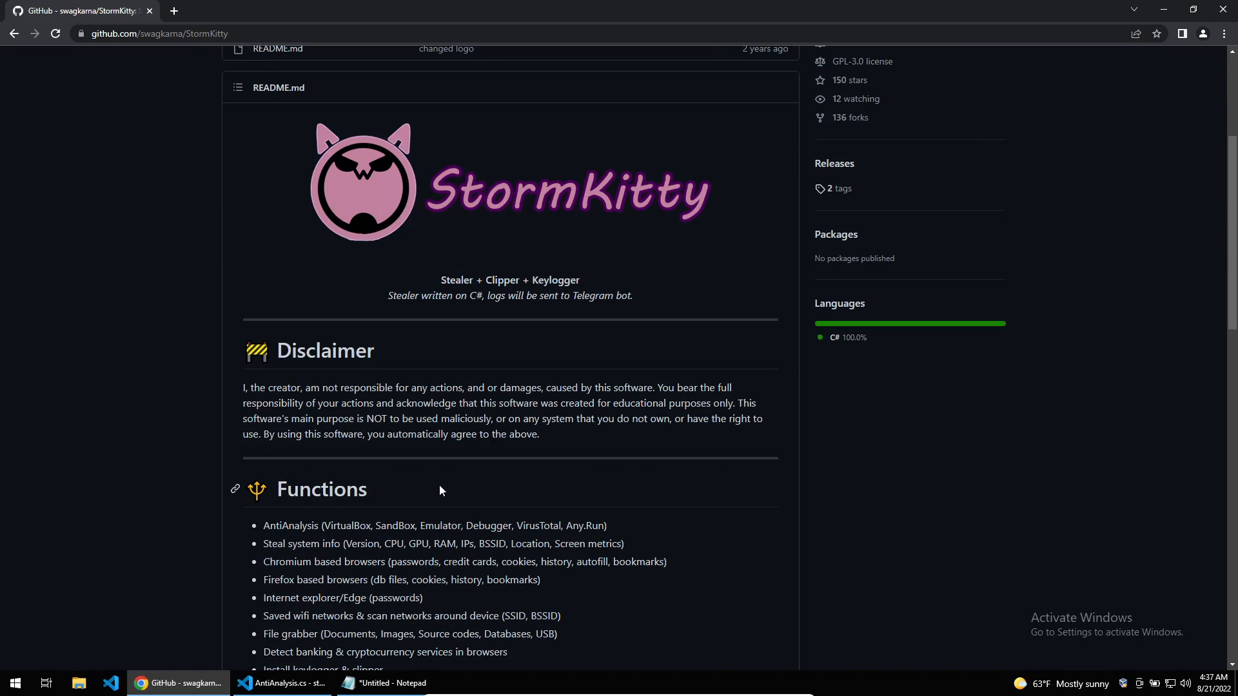
scroll(down, 3)
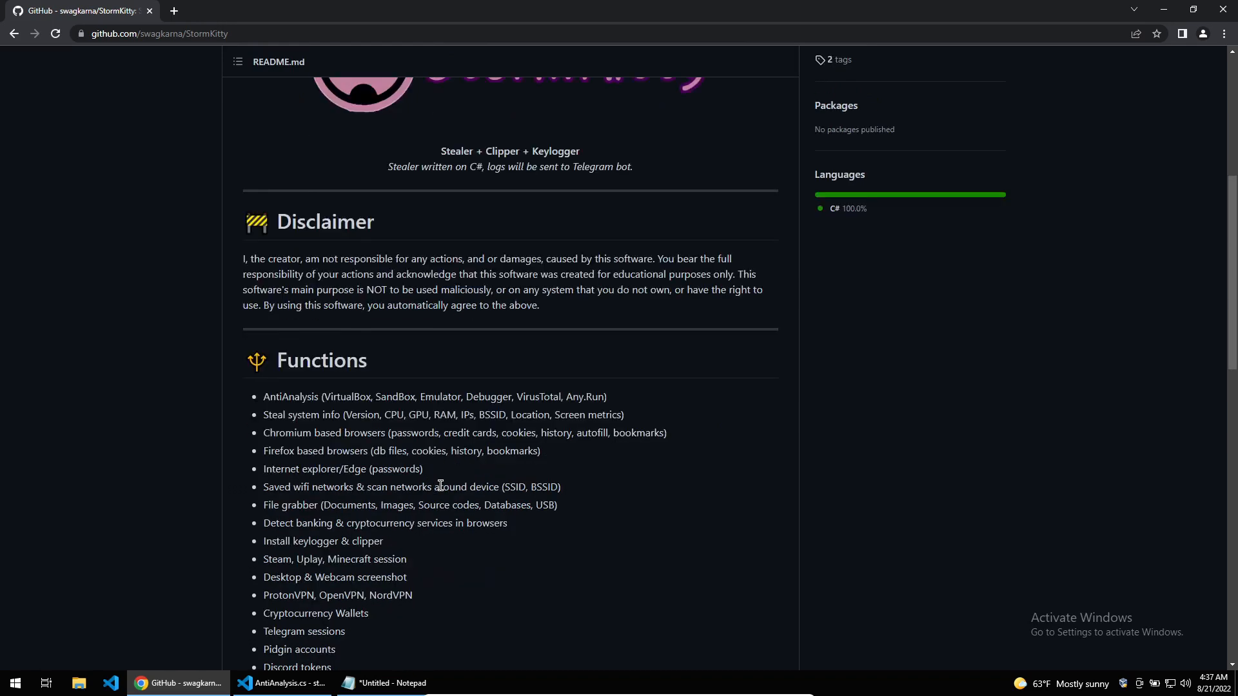
scroll(down, 3)
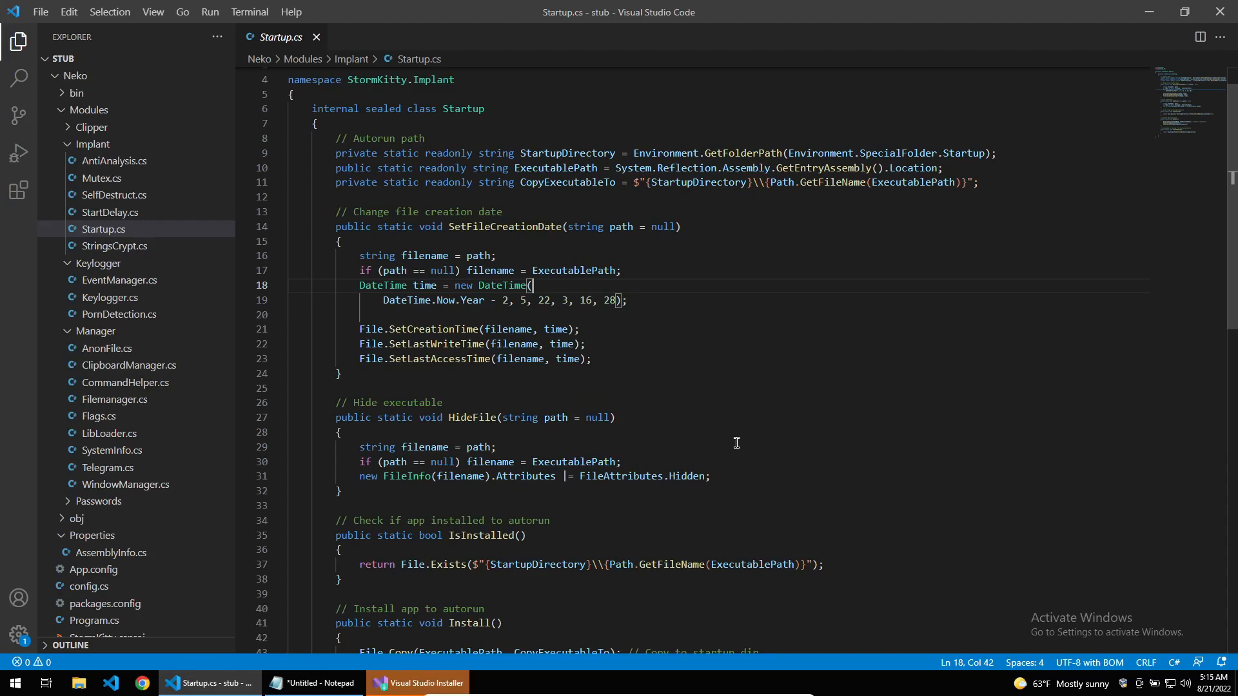
mouse_move(664, 387)
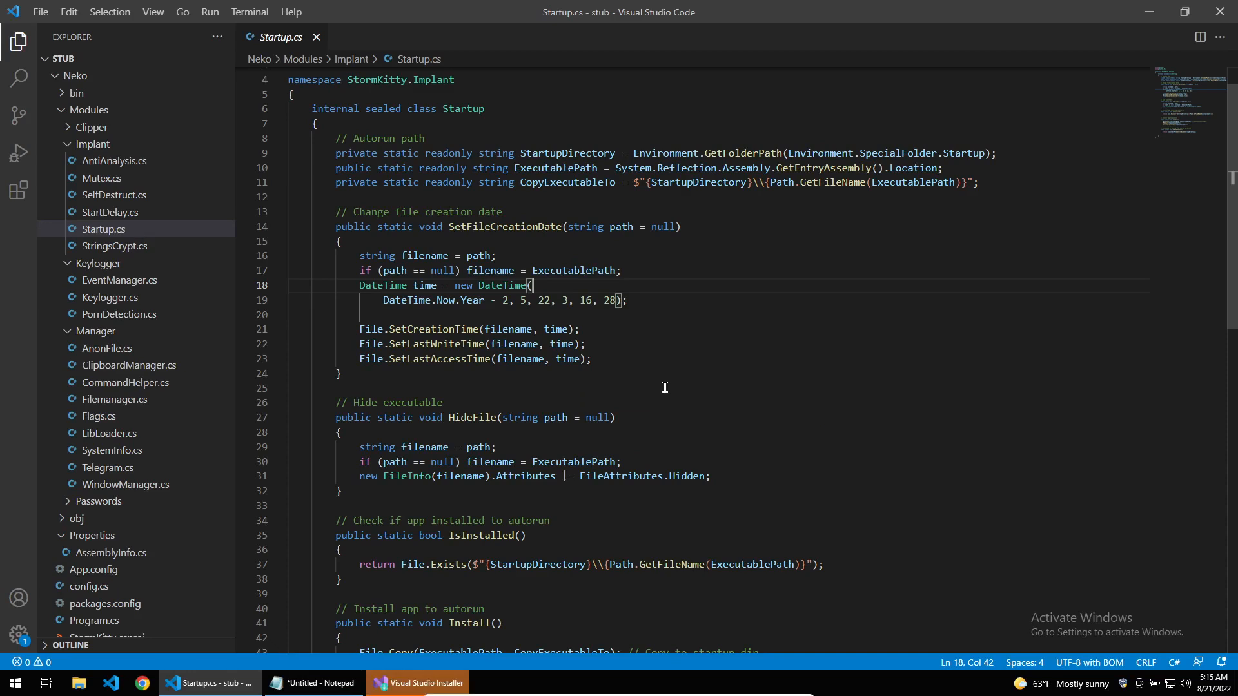
scroll(down, 3)
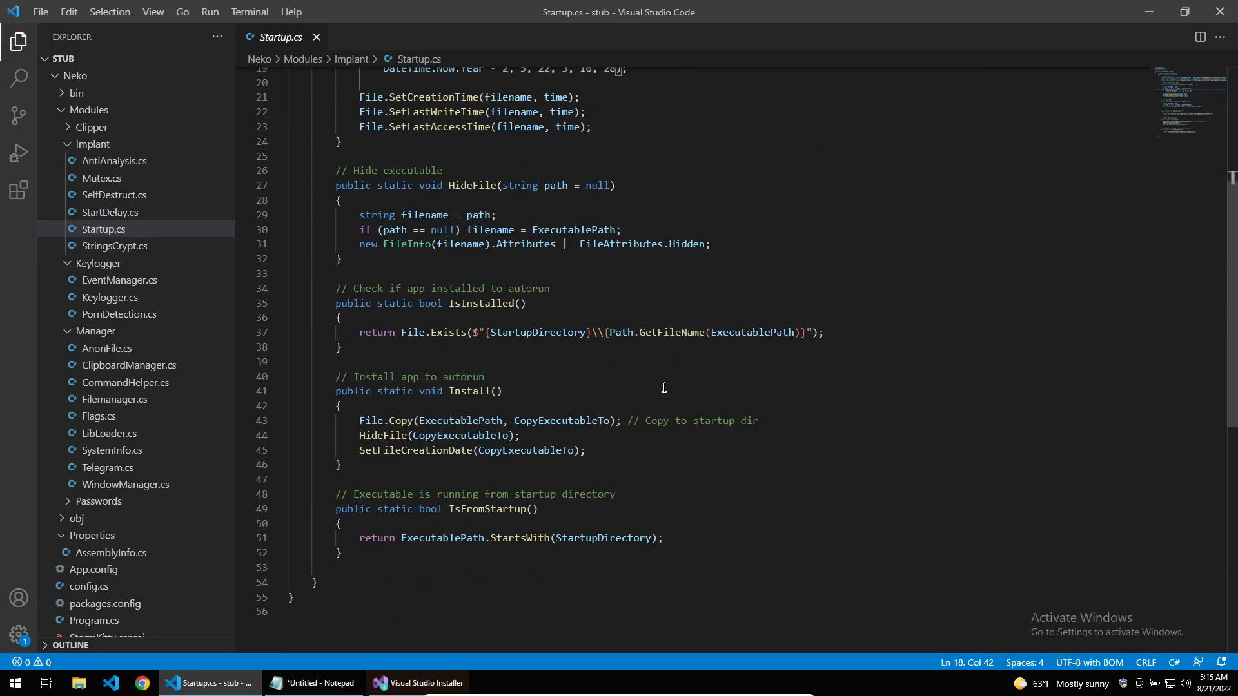
mouse_move(594, 437)
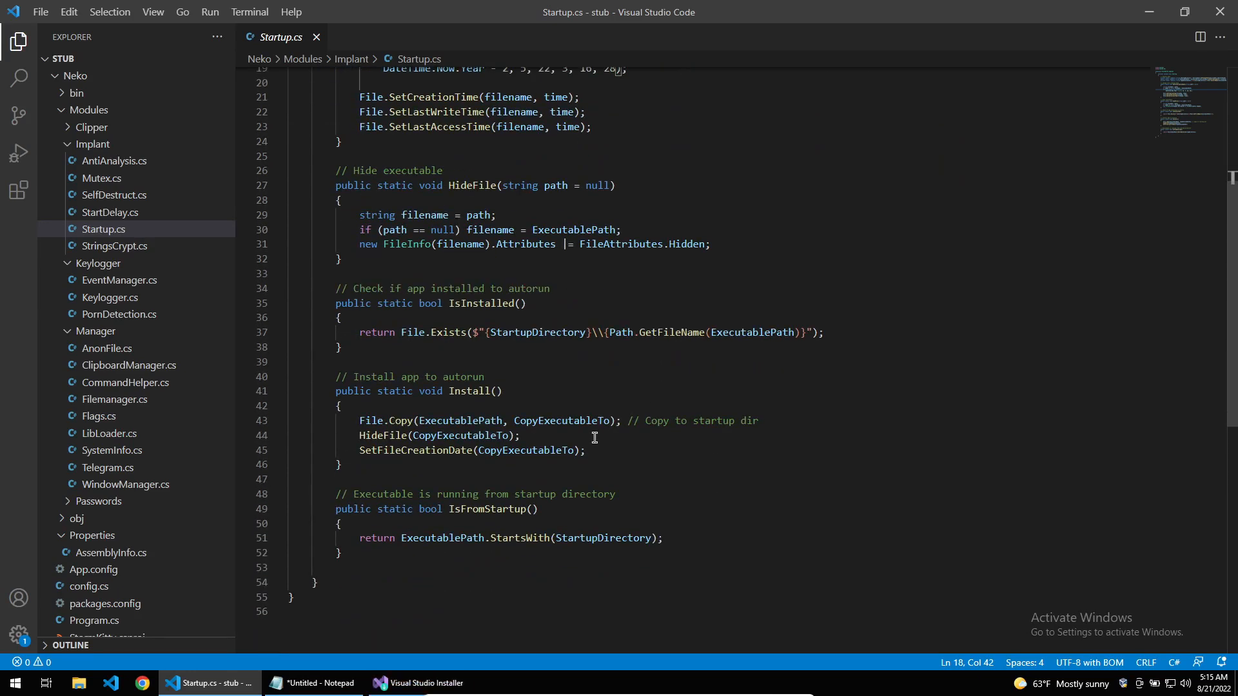
mouse_move(489, 422)
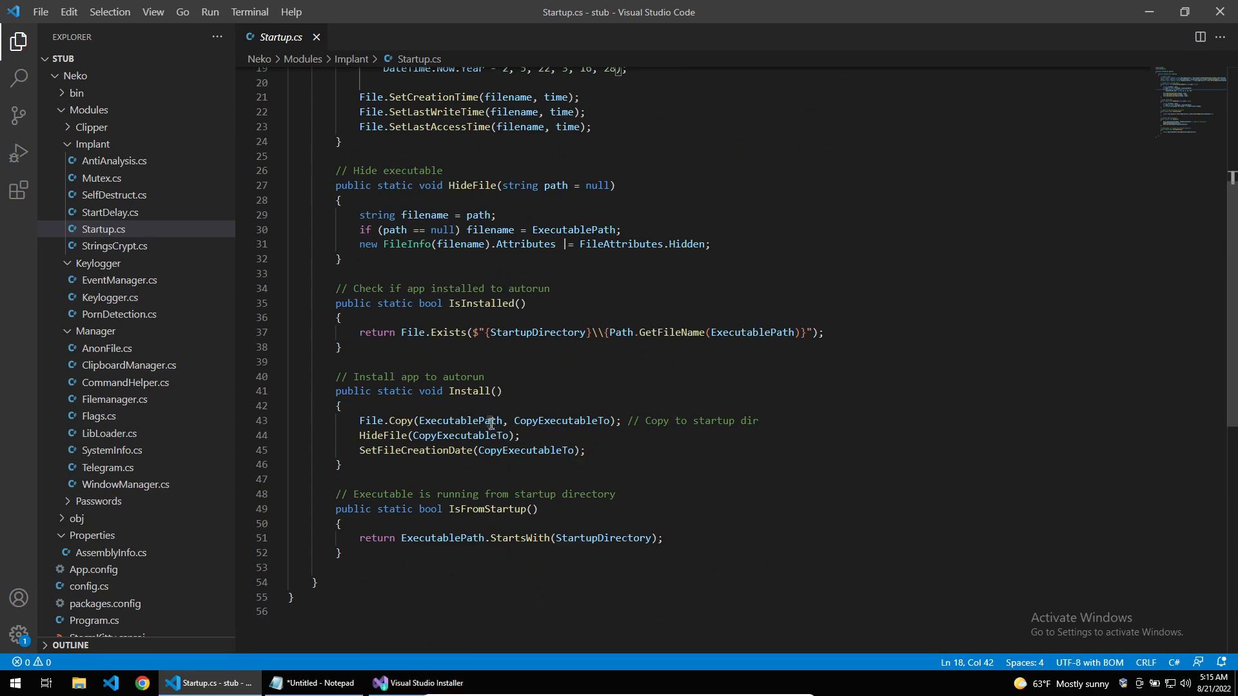
scroll(up, 3)
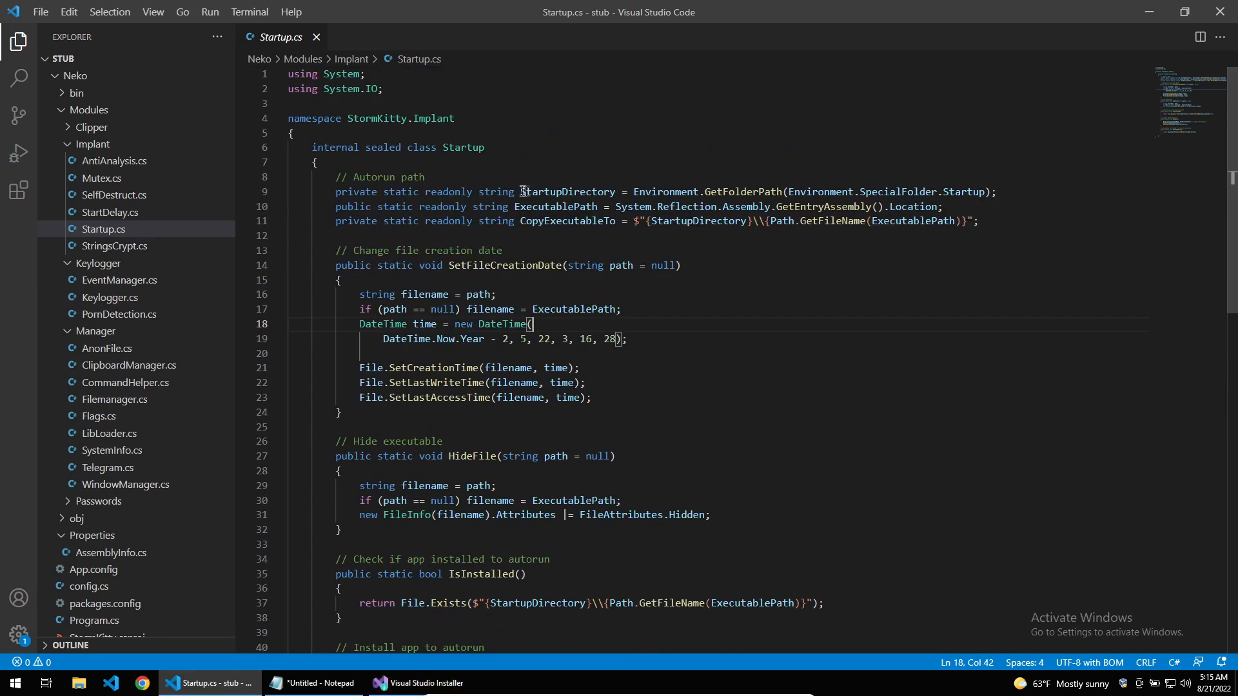
click(996, 192)
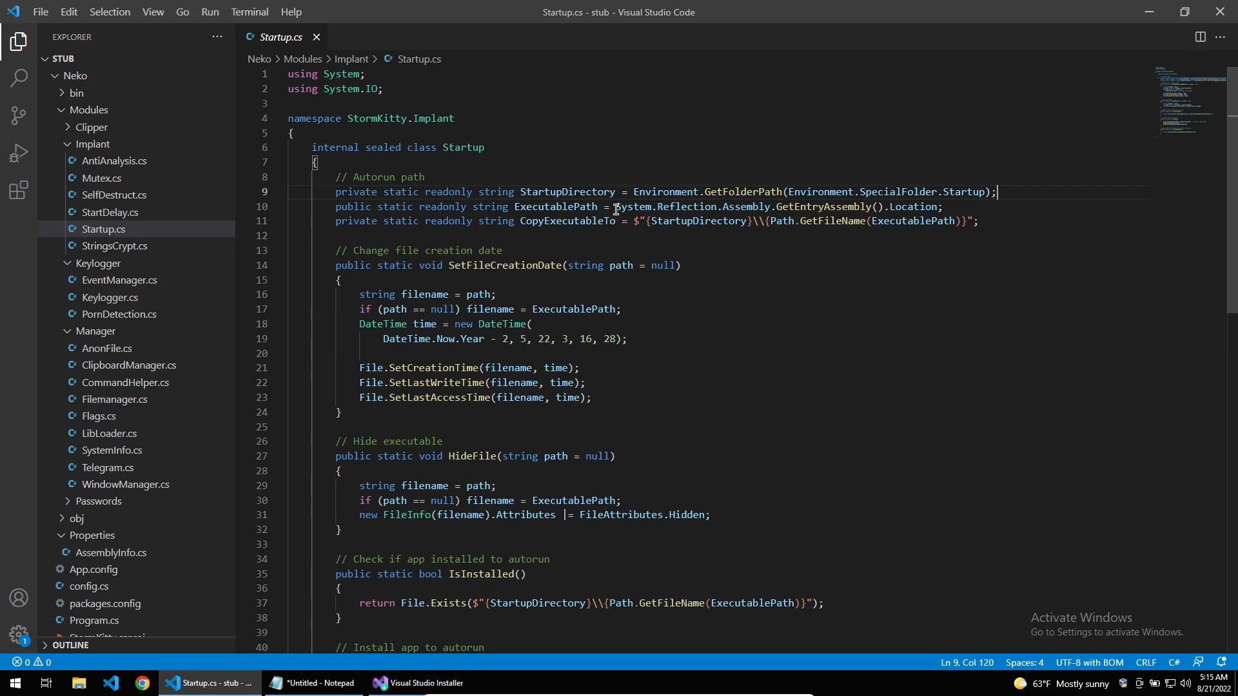
scroll(down, 3)
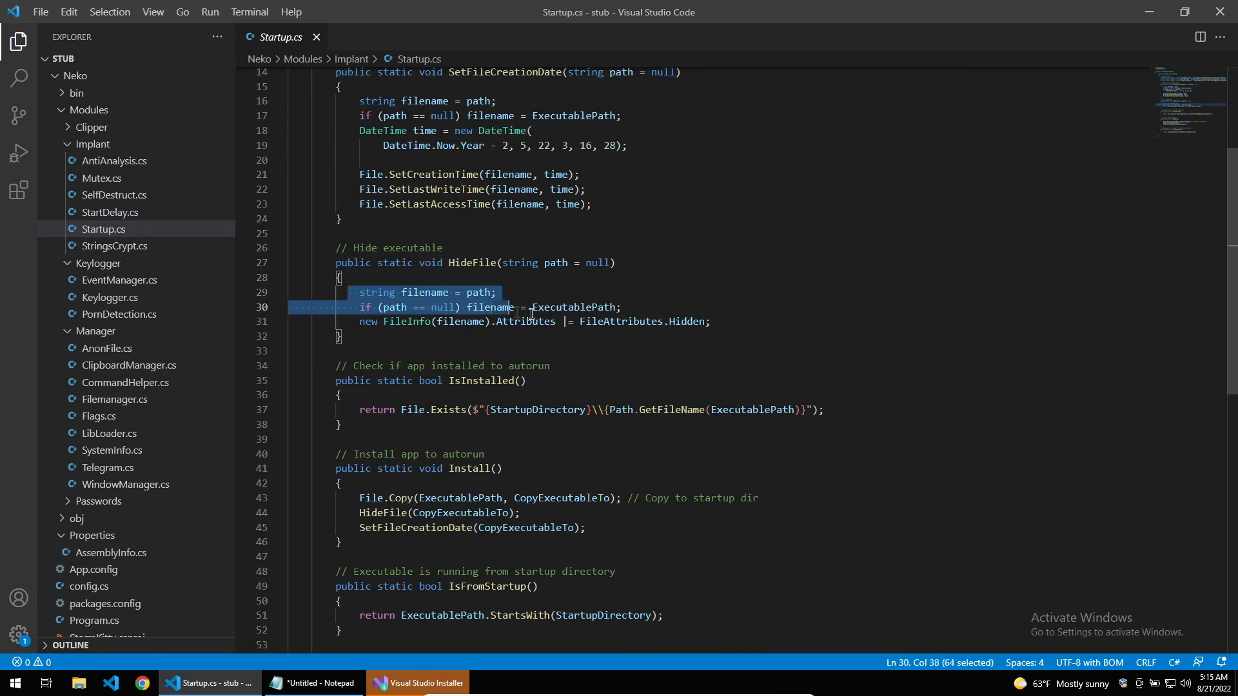
click(729, 321)
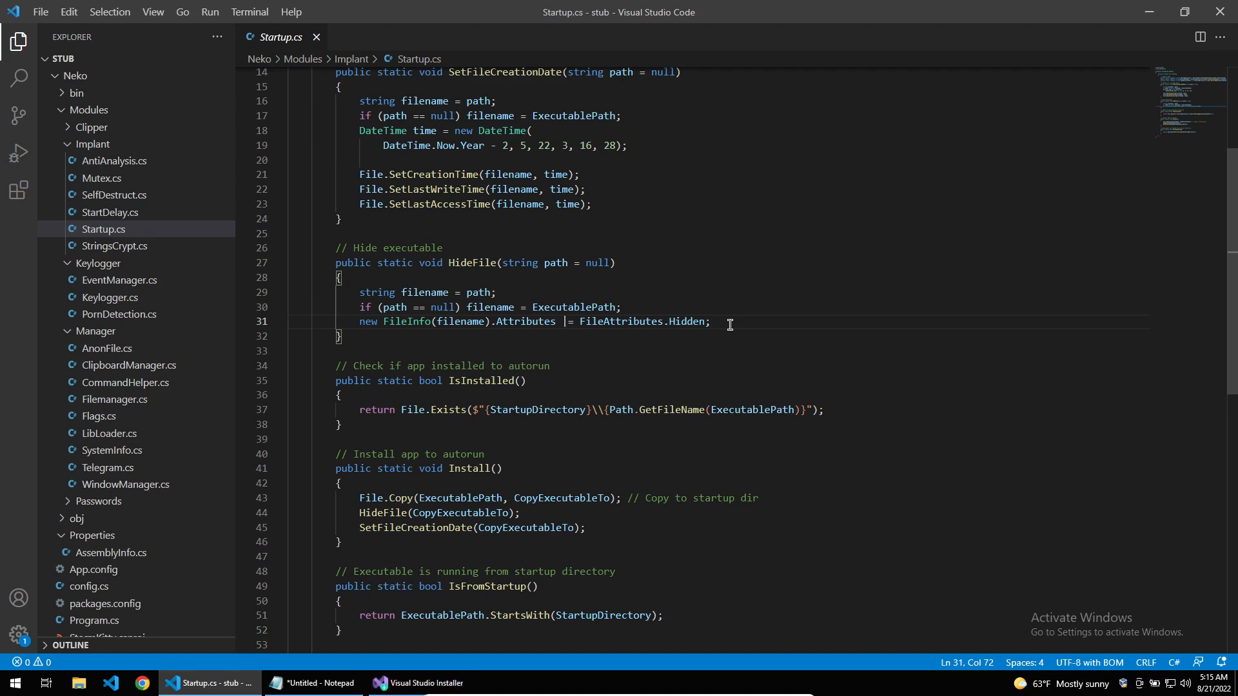
scroll(up, 3)
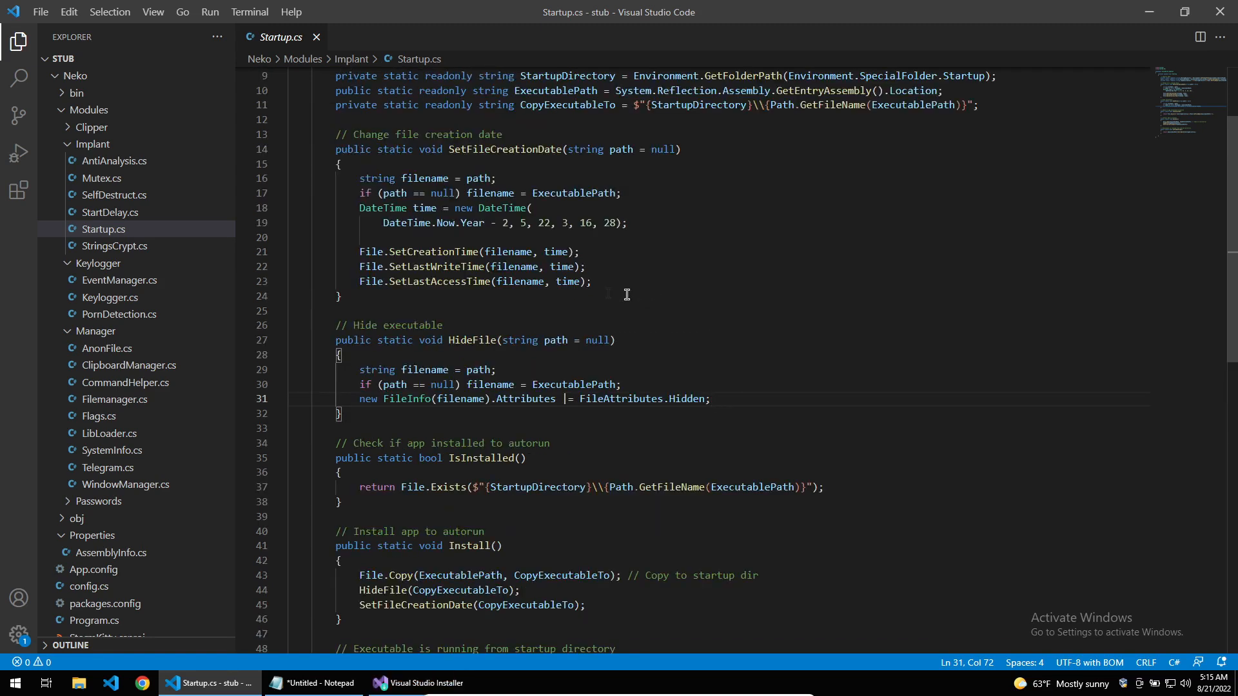
mouse_move(426, 295)
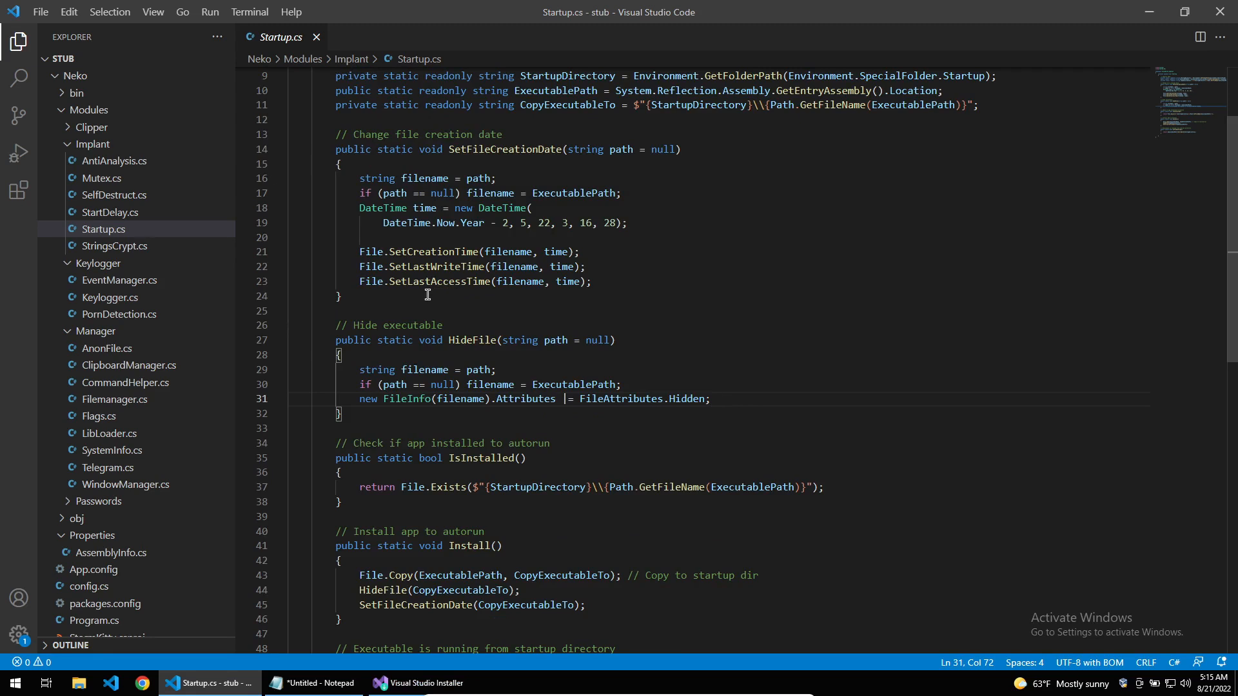
mouse_move(357, 170)
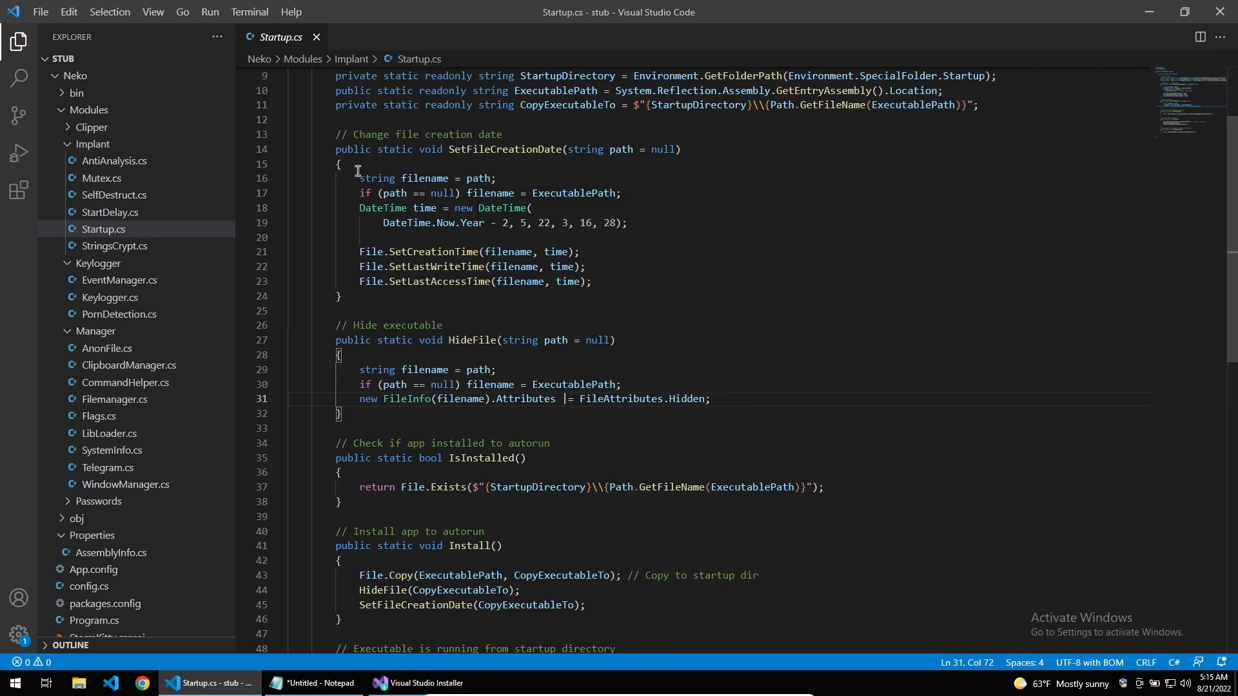
drag(358, 178, 479, 252)
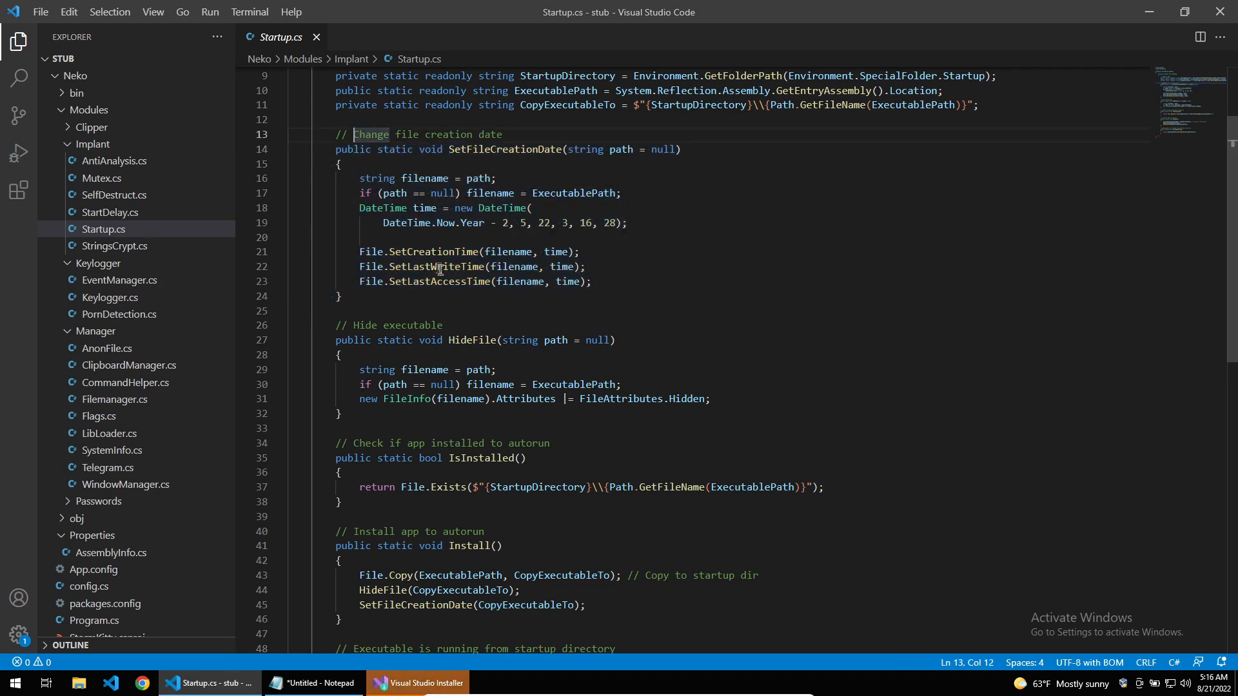
mouse_move(452, 292)
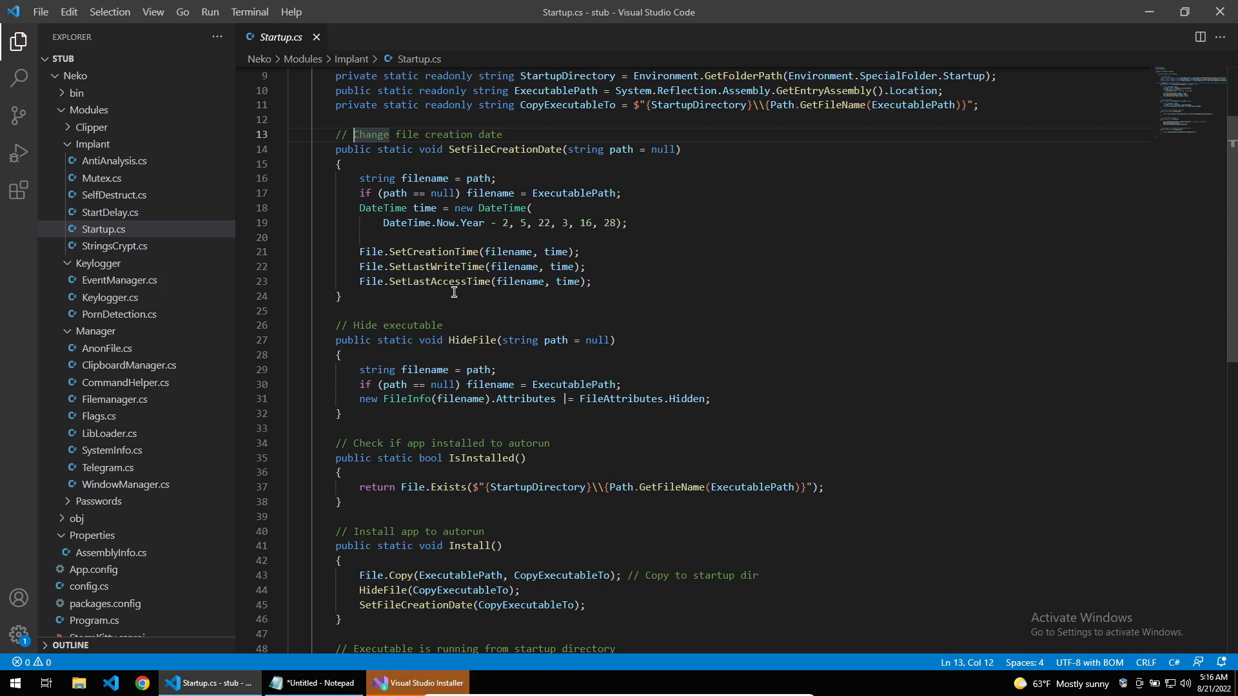
scroll(up, 3)
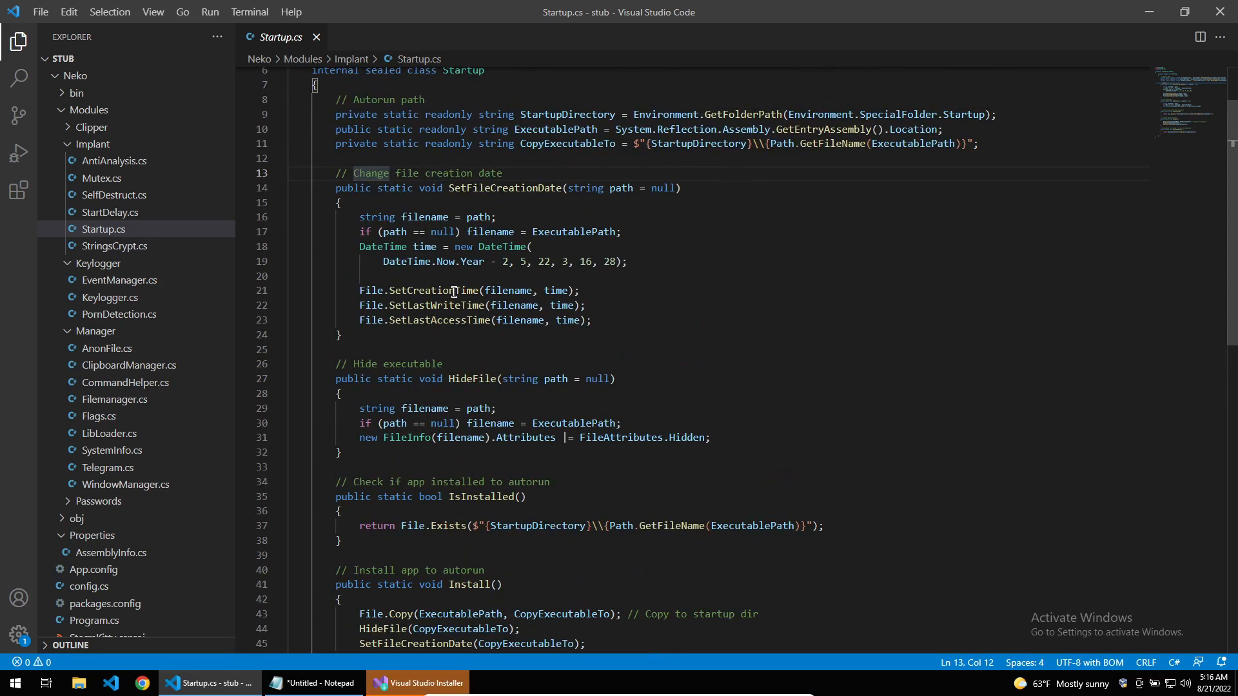
mouse_move(426, 294)
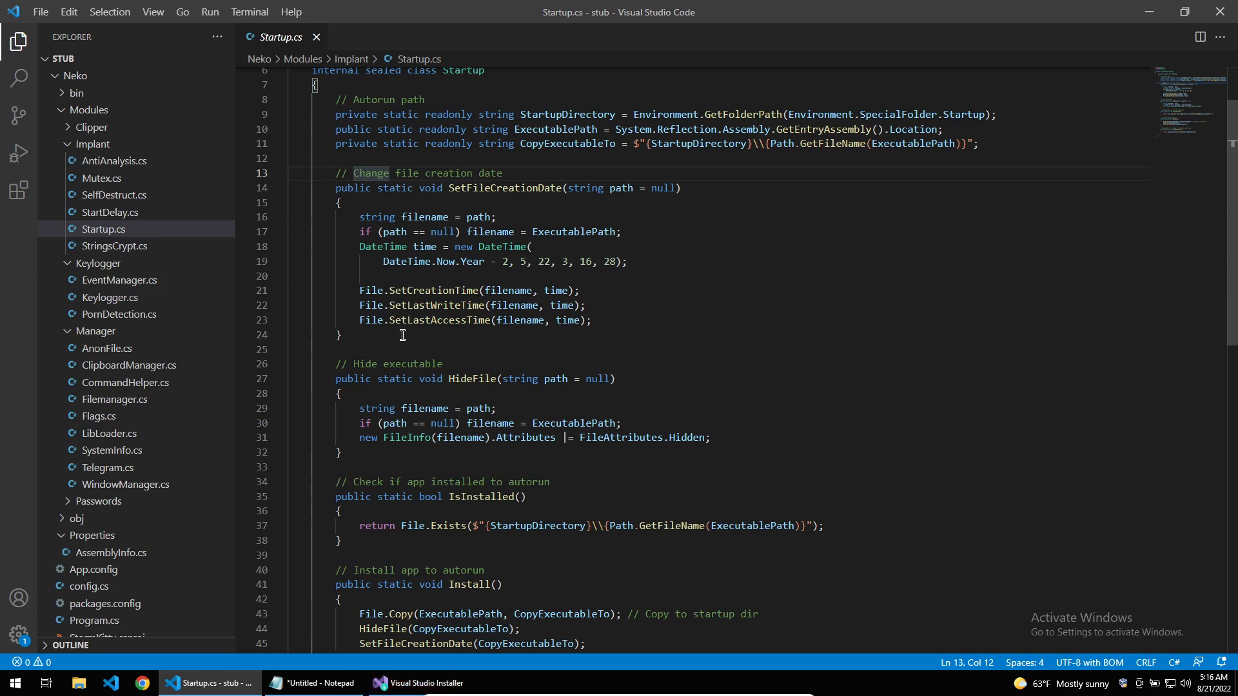
click(114, 178)
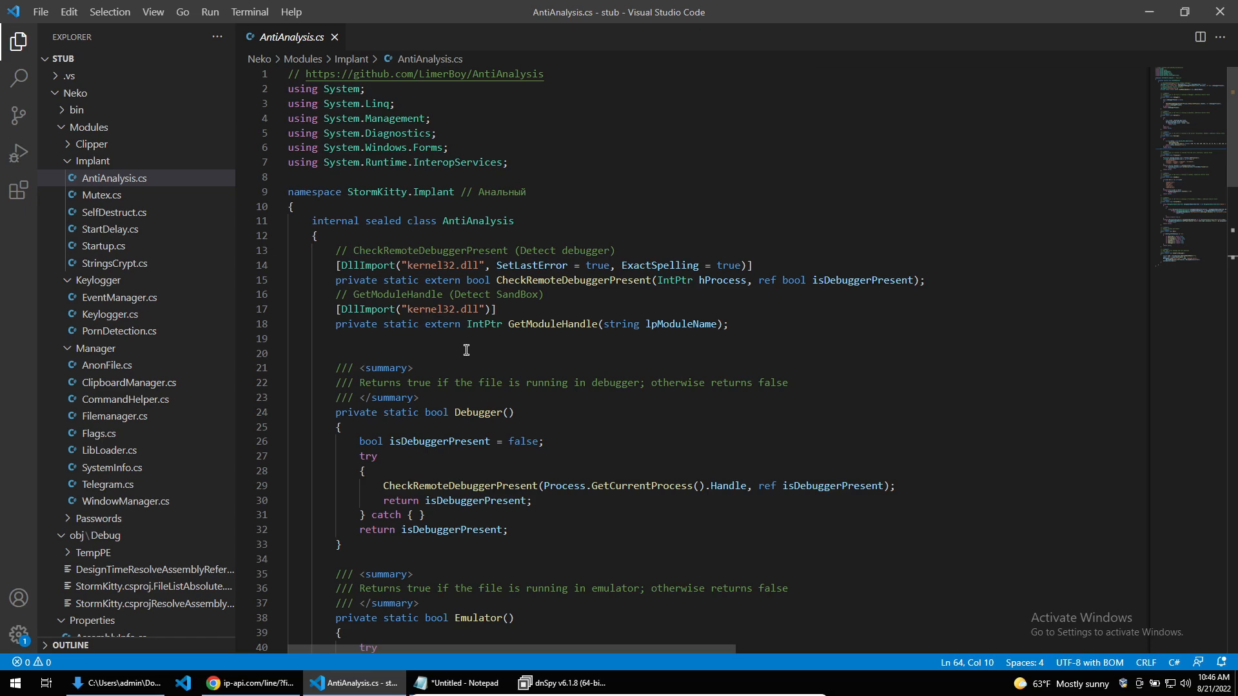
Step: Highlight CheckRemoteDebuggerPresent in Debugger(), then scroll down to the Emulator() method
scroll(down, 3)
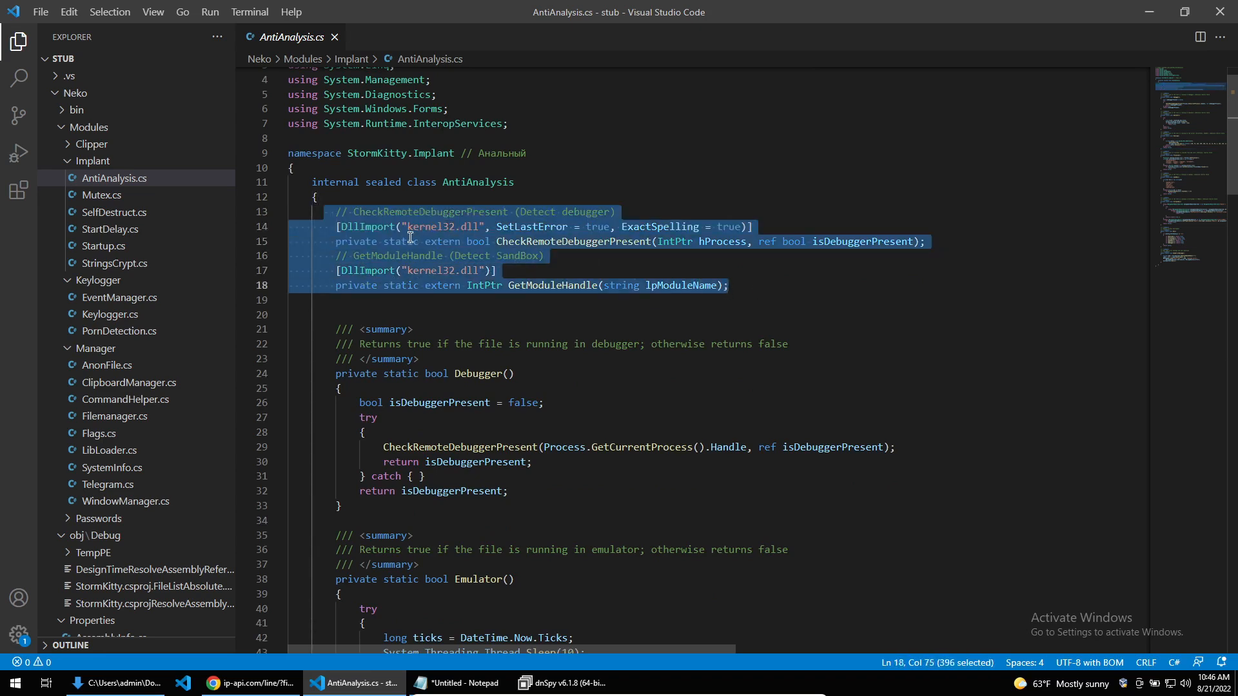
click(495, 242)
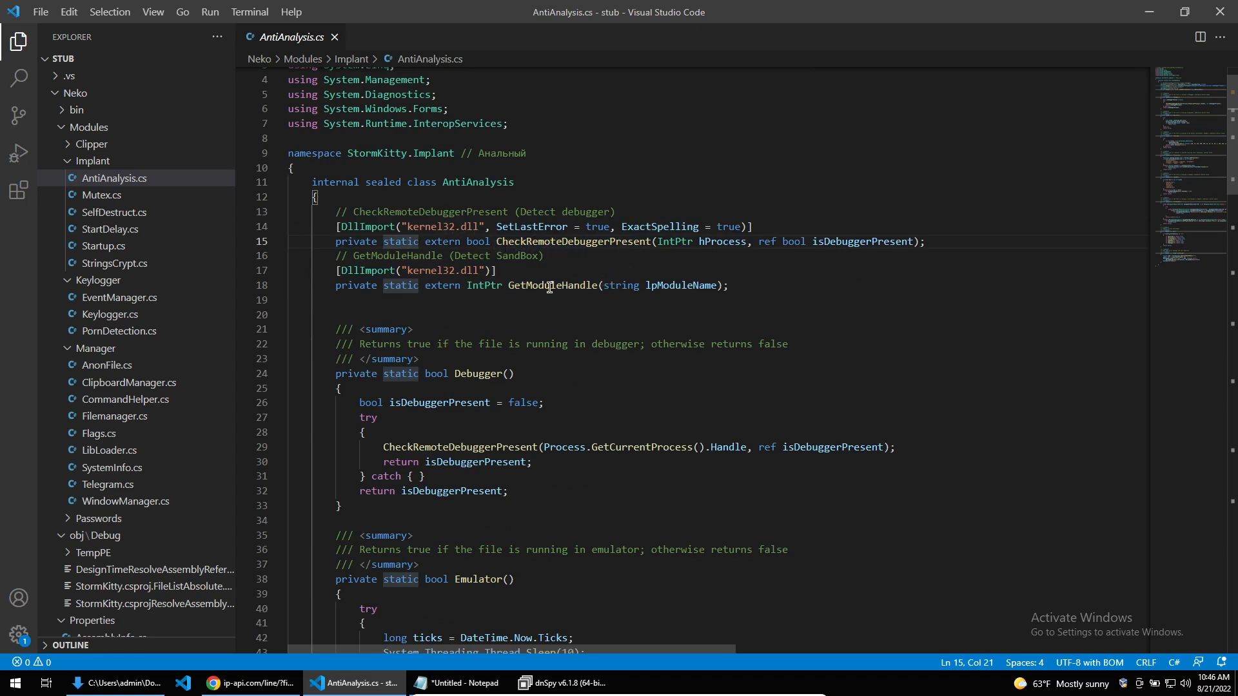
scroll(down, 3)
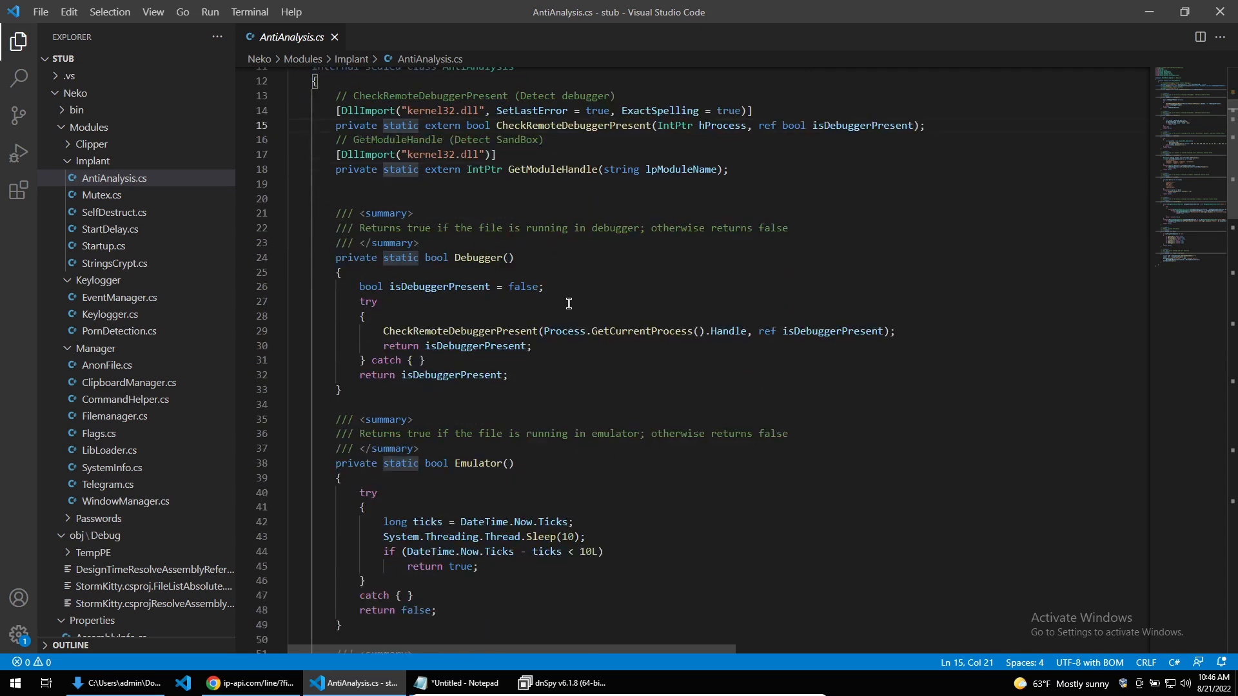
scroll(down, 3)
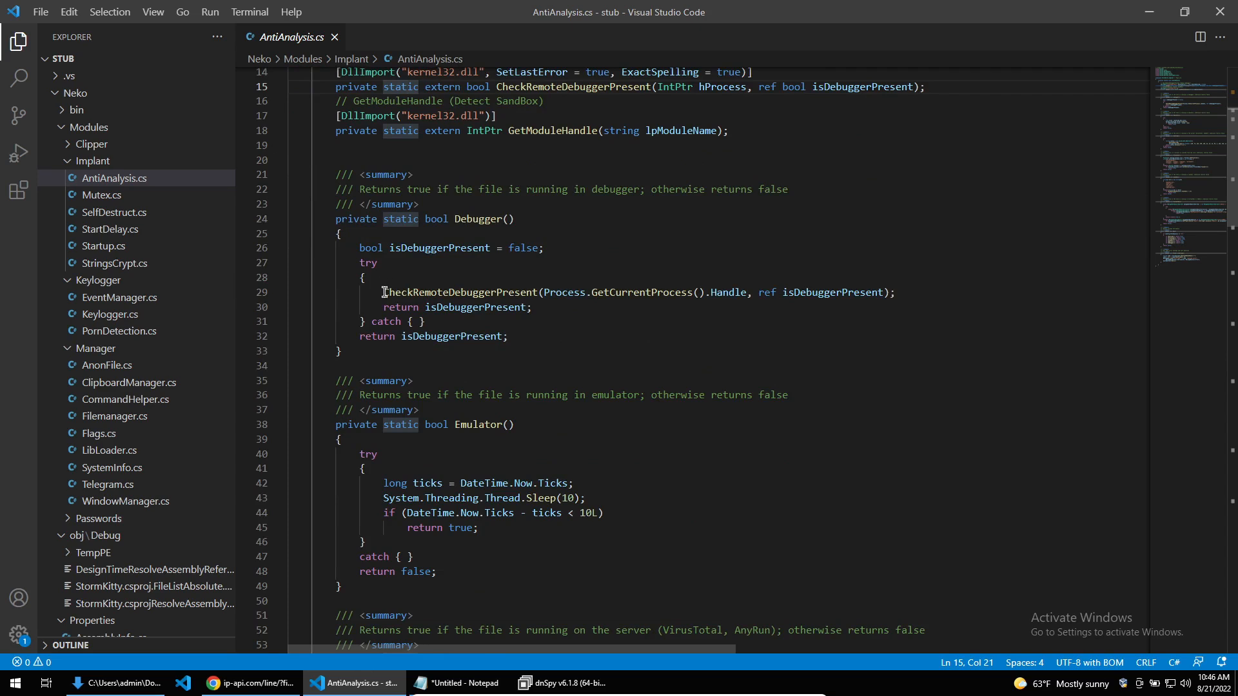
double_click(458, 292)
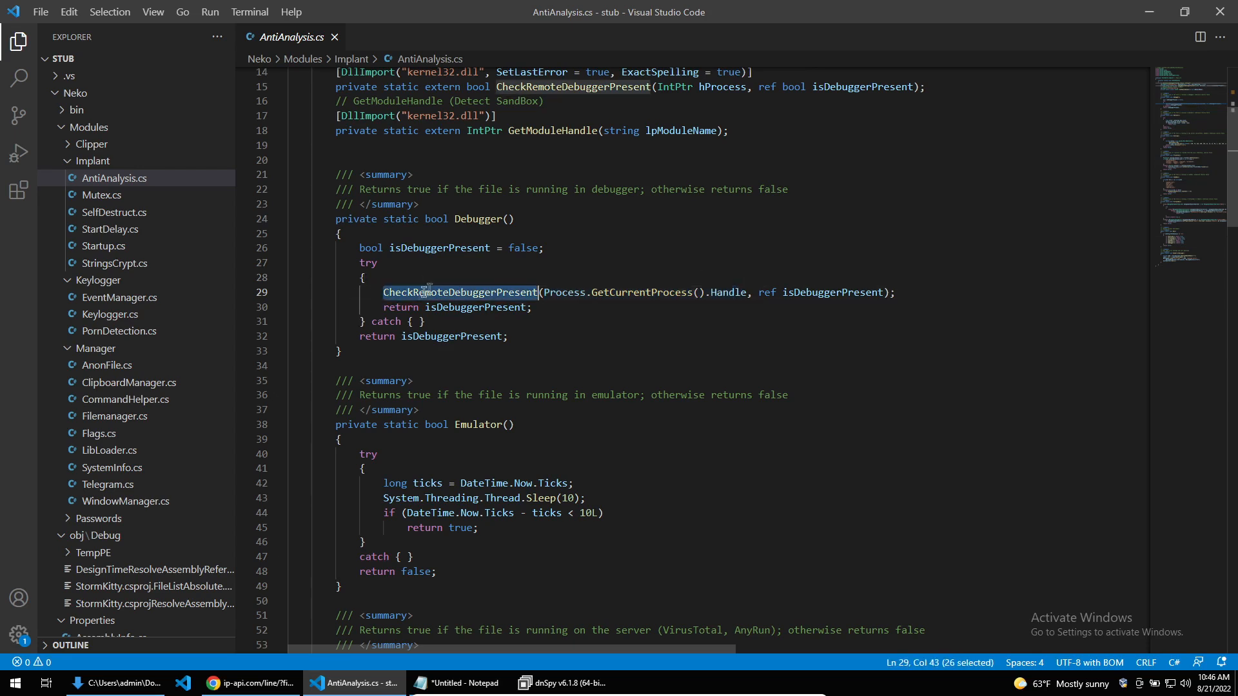
mouse_move(531, 264)
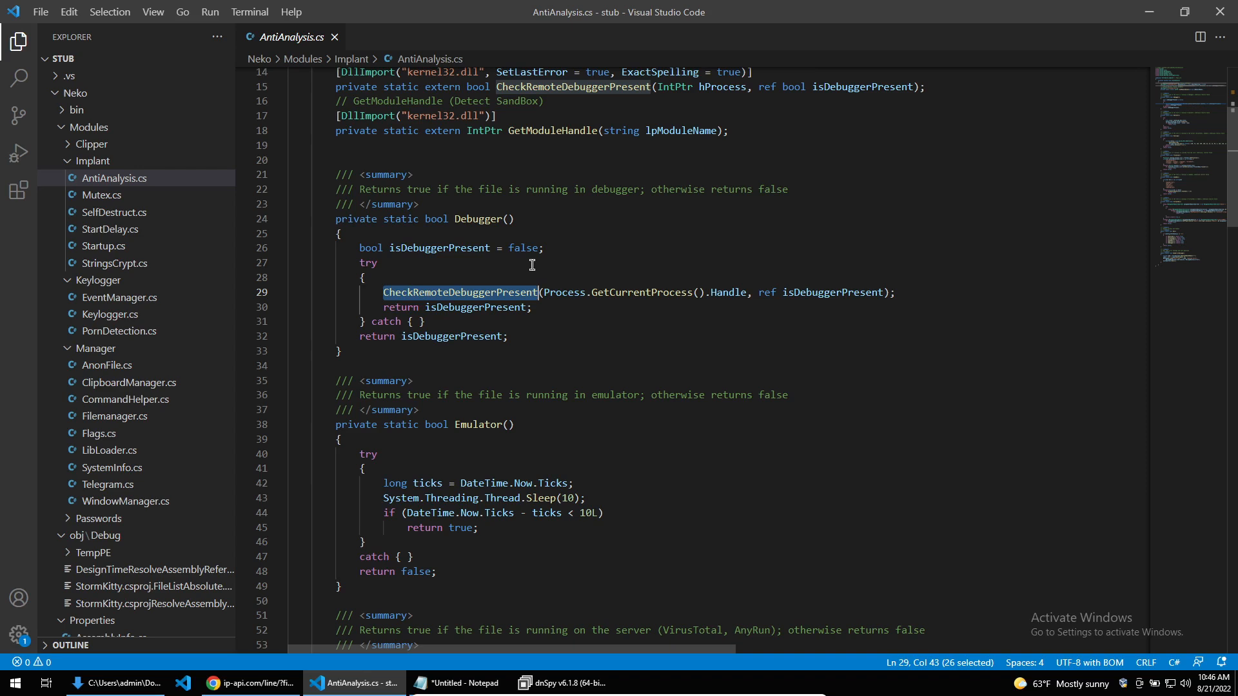
scroll(down, 3)
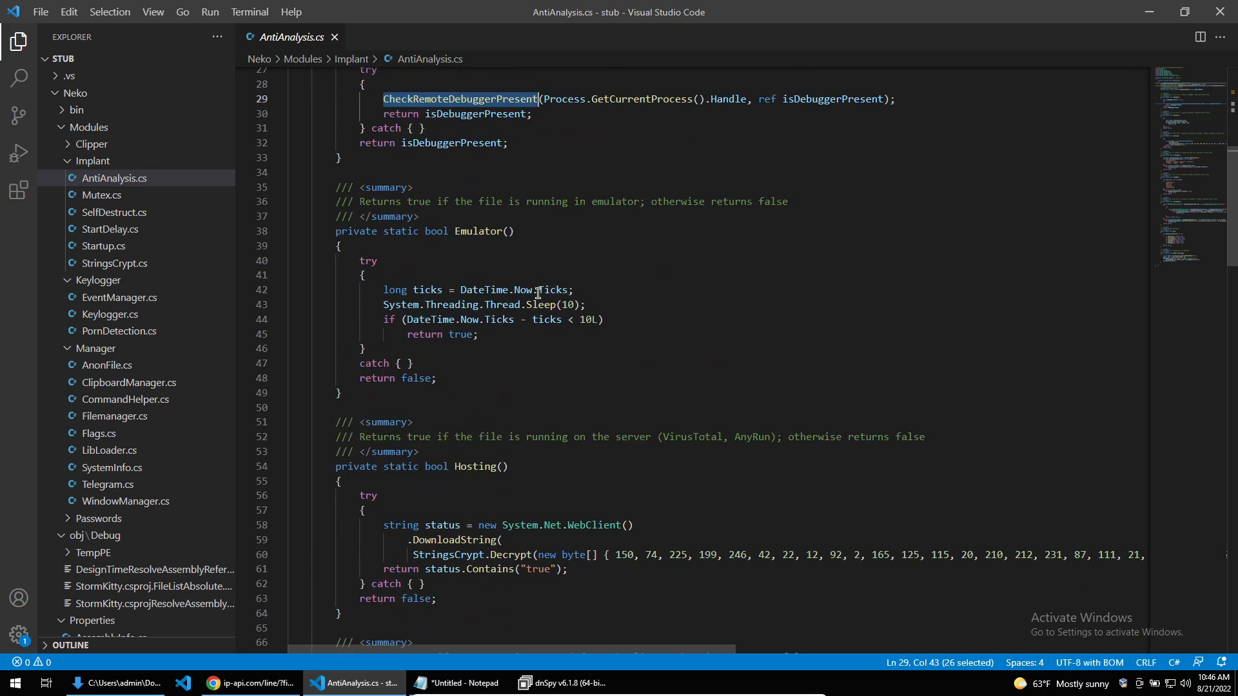
mouse_move(448, 238)
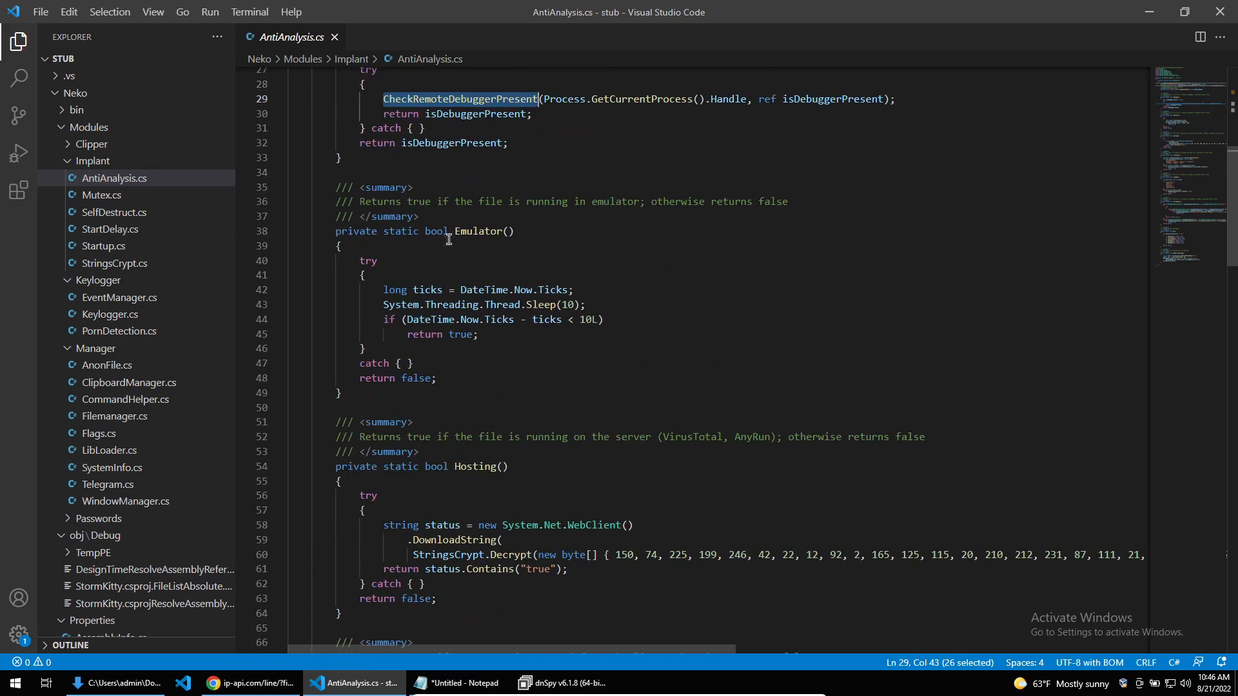
mouse_move(451, 268)
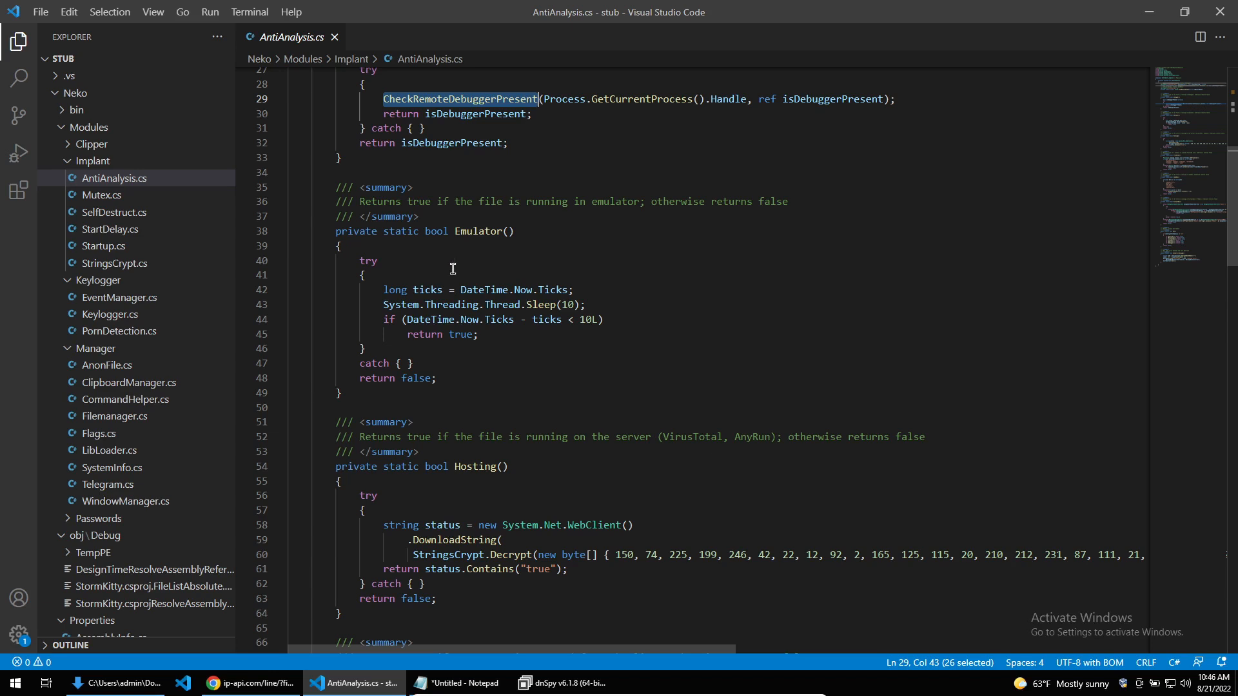
mouse_move(447, 274)
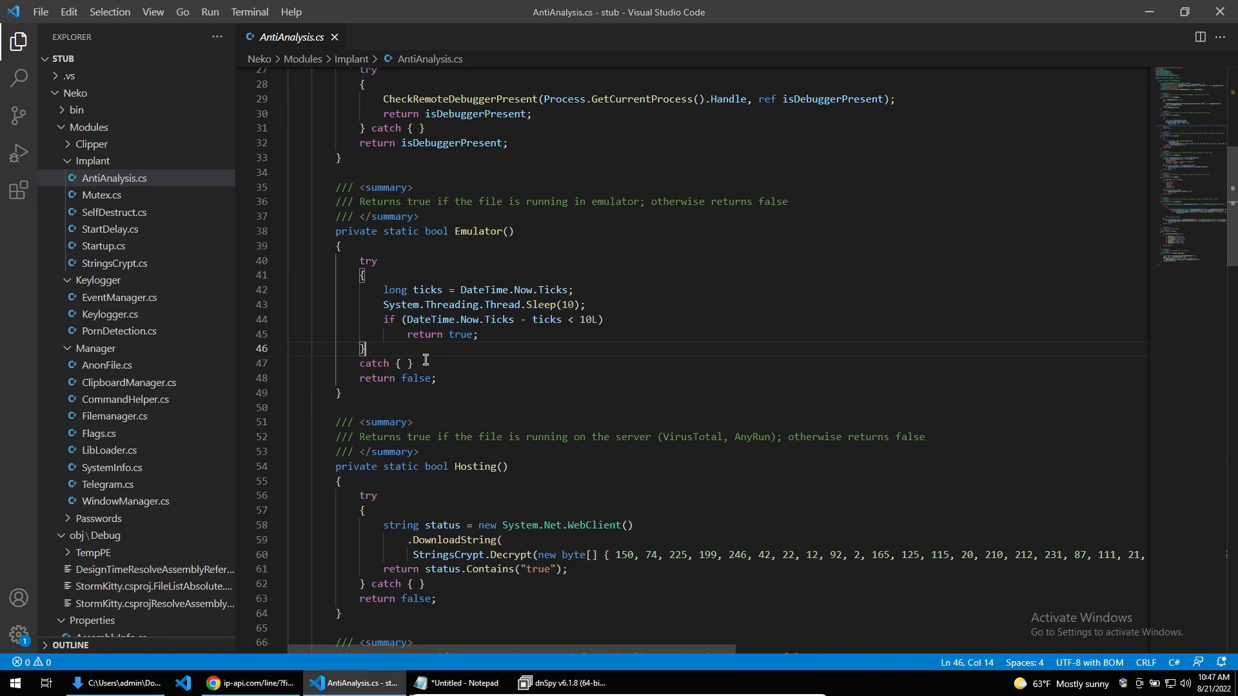
mouse_move(507, 327)
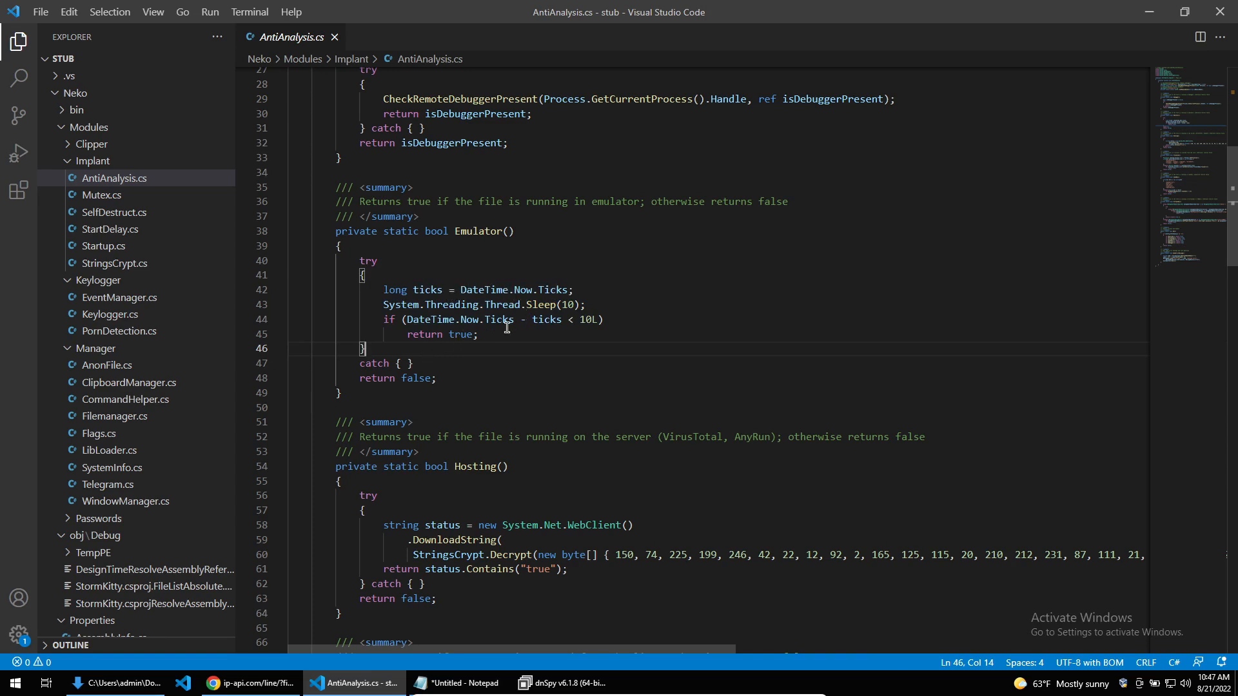
mouse_move(480, 325)
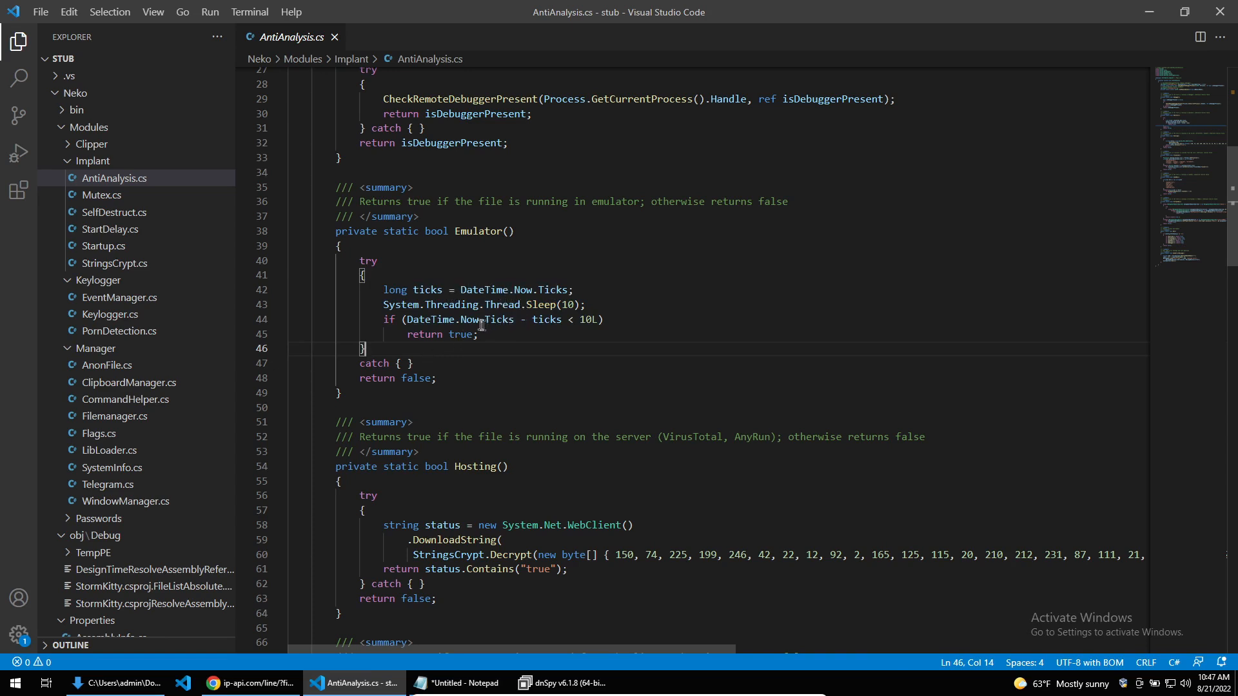
mouse_move(521, 341)
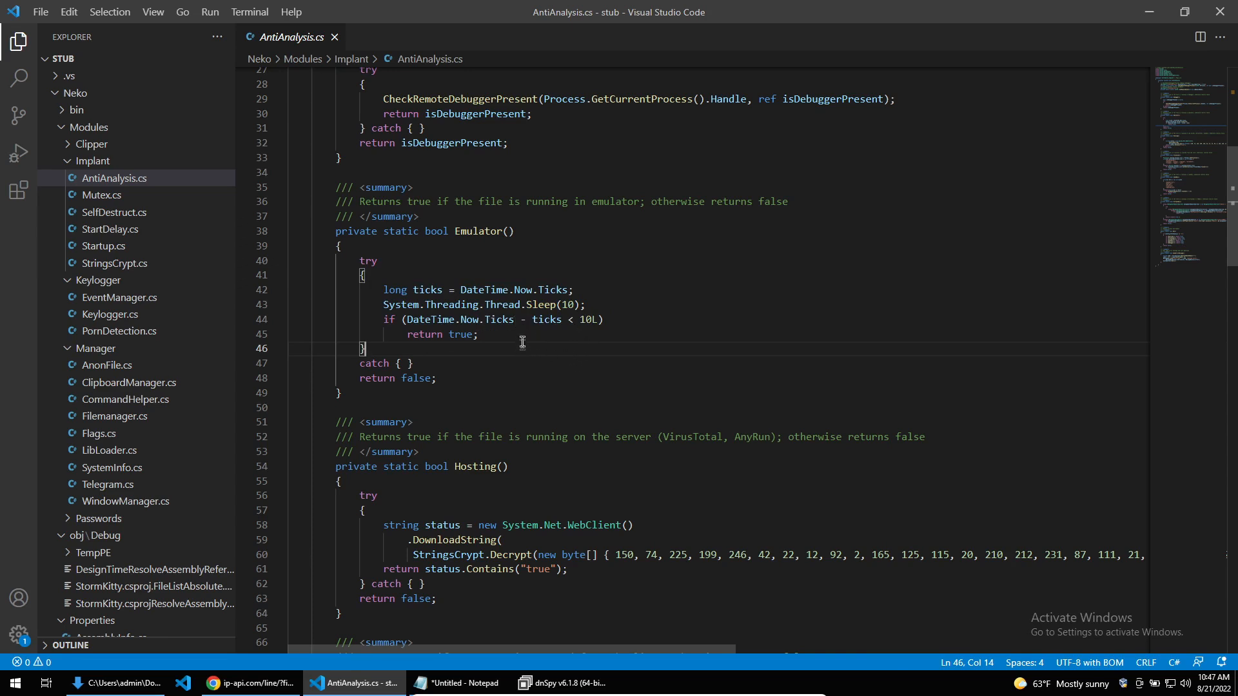
mouse_move(577, 339)
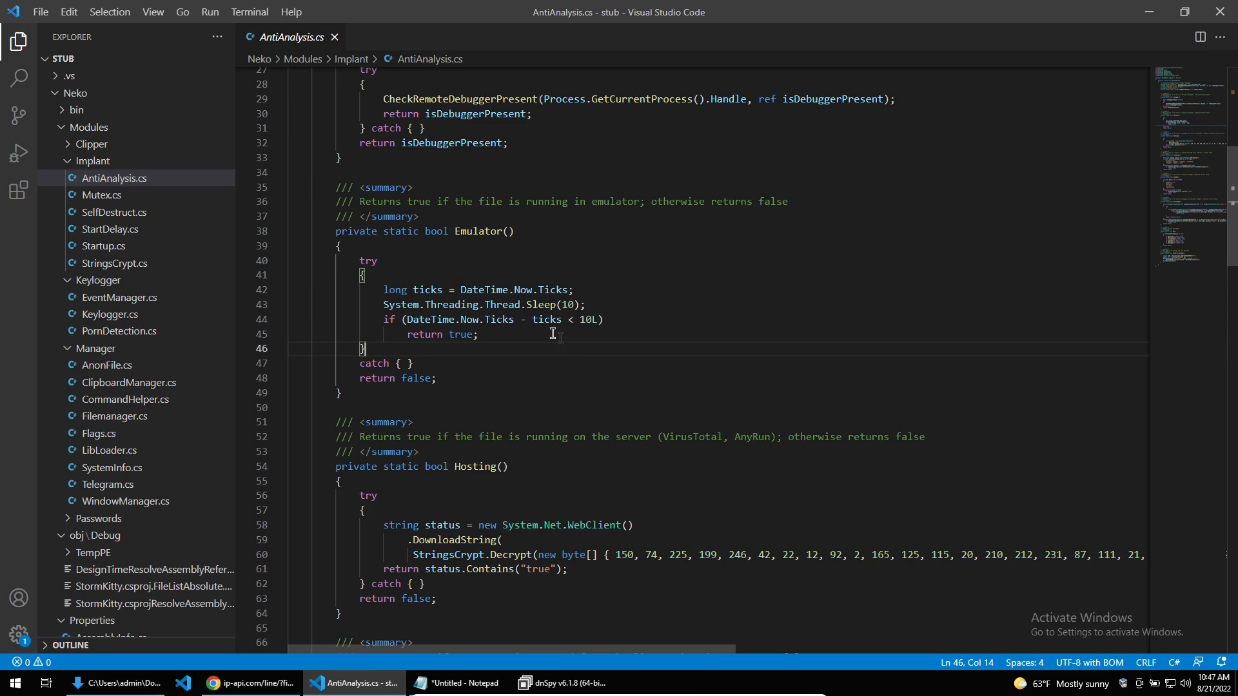
Step: Scroll to the Hosting() check, then switch to the ip-api.com hosting lookup page
scroll(down, 3)
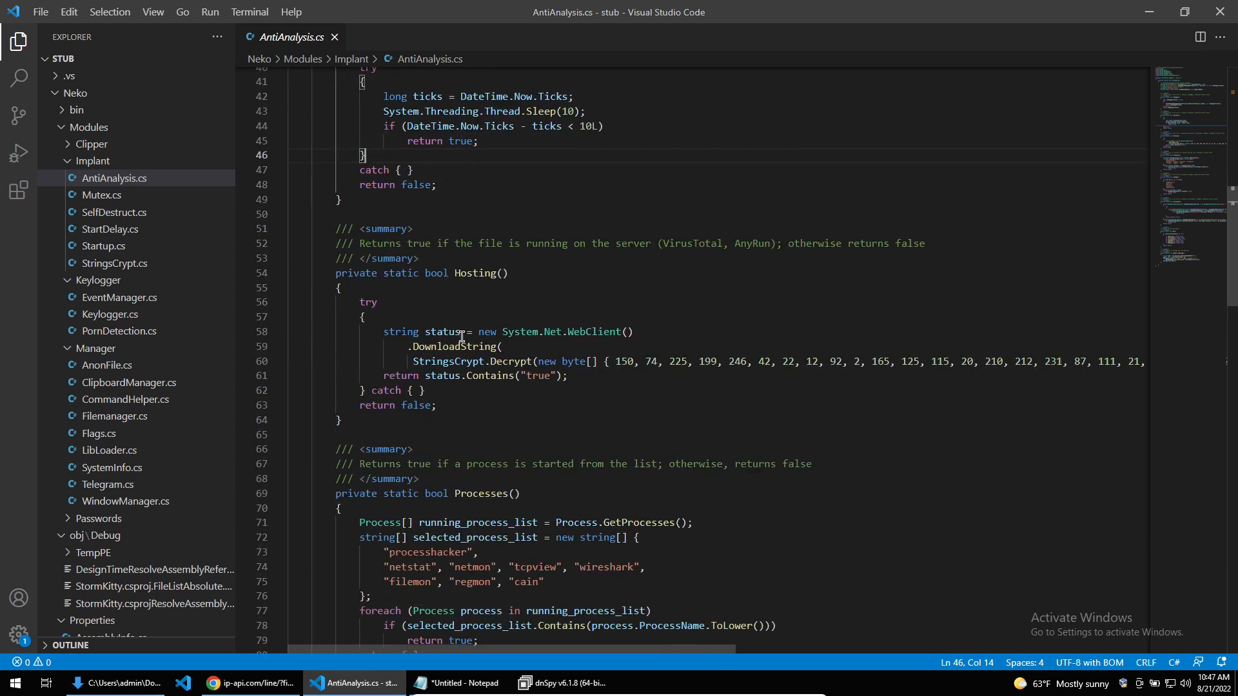
mouse_move(423, 292)
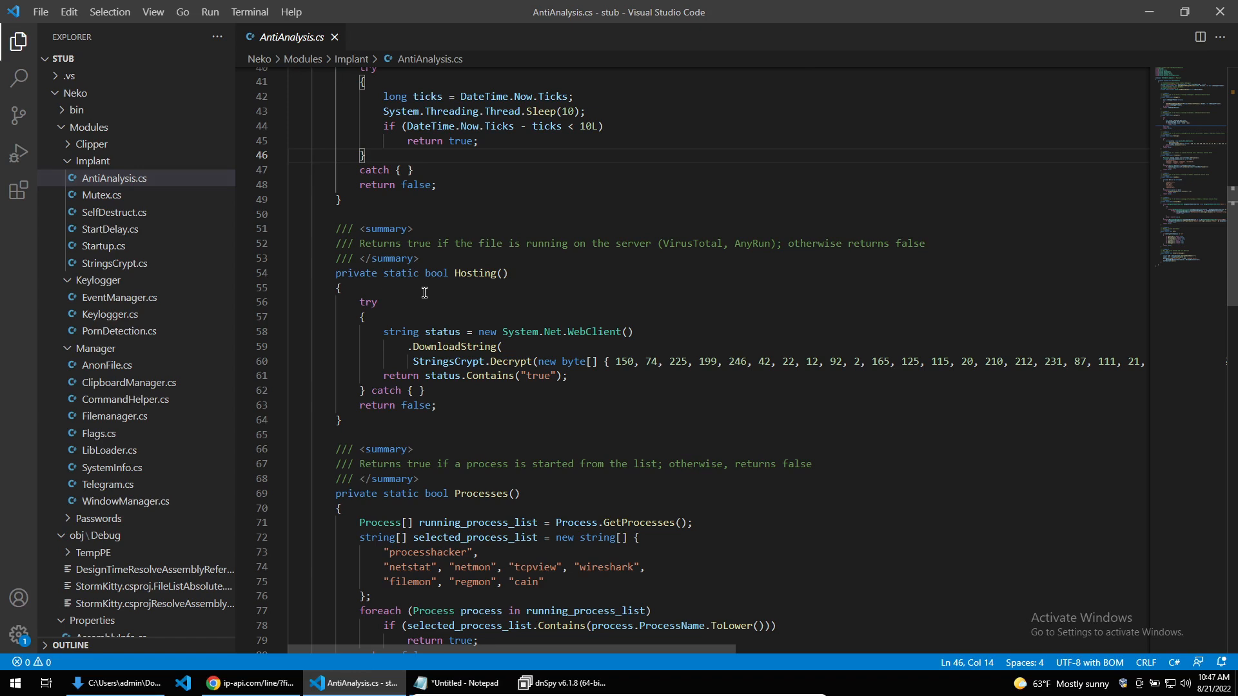
mouse_move(588, 361)
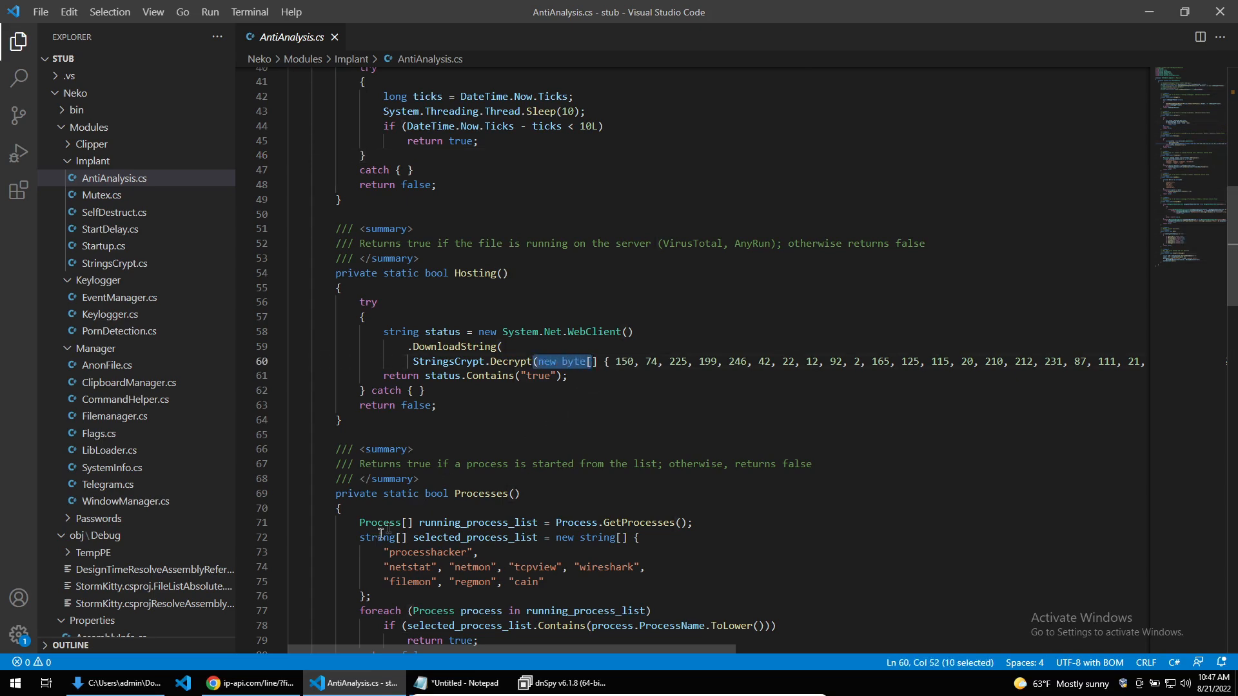
mouse_move(251, 682)
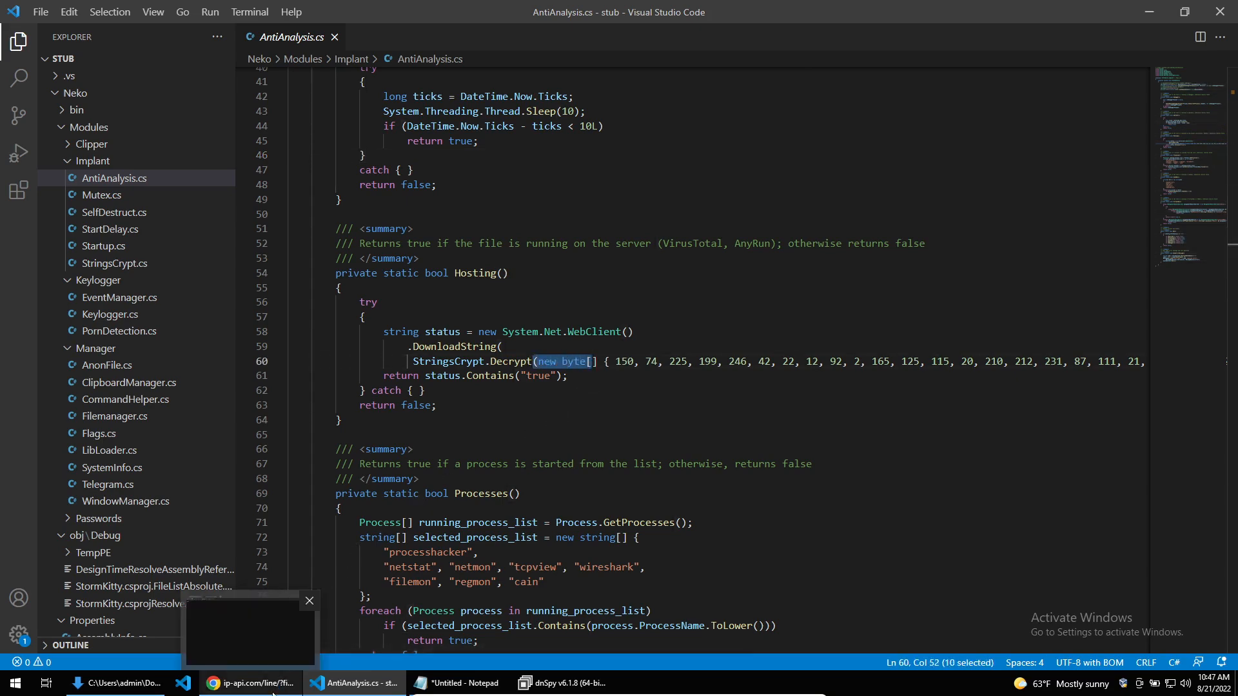
click(250, 683)
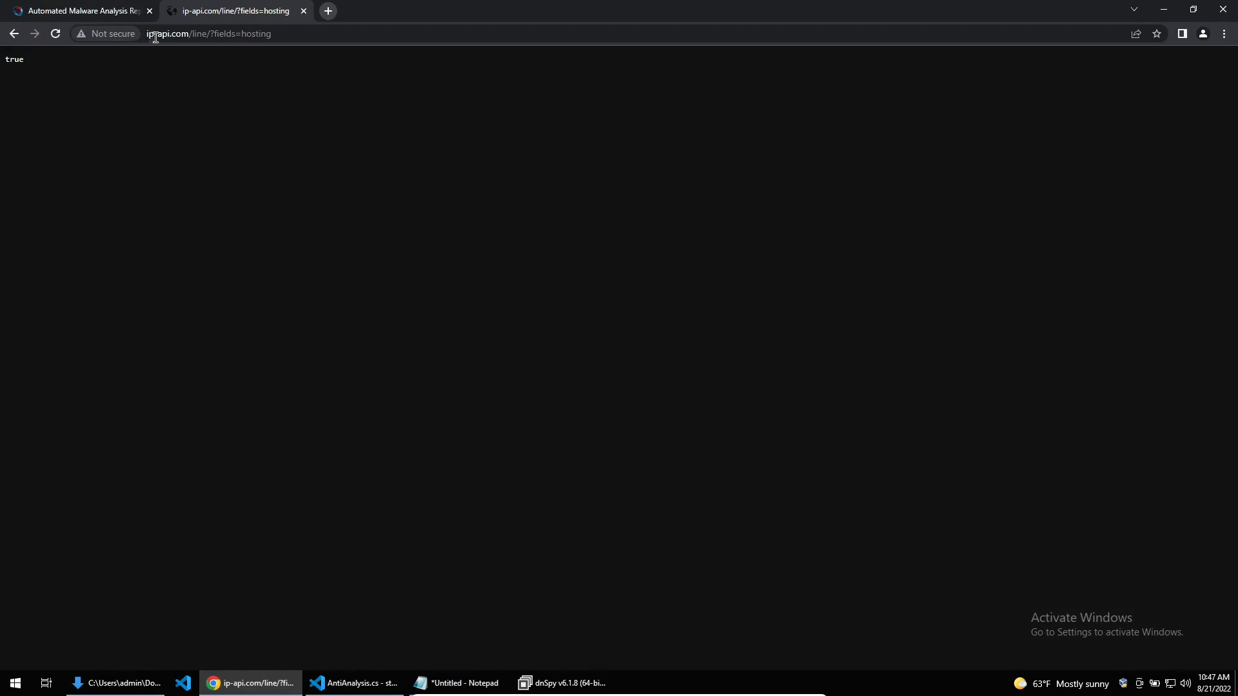
Step: Confirm ip-api.com/line/?fields=hosting shows 'true', then return to VS Code
click(354, 683)
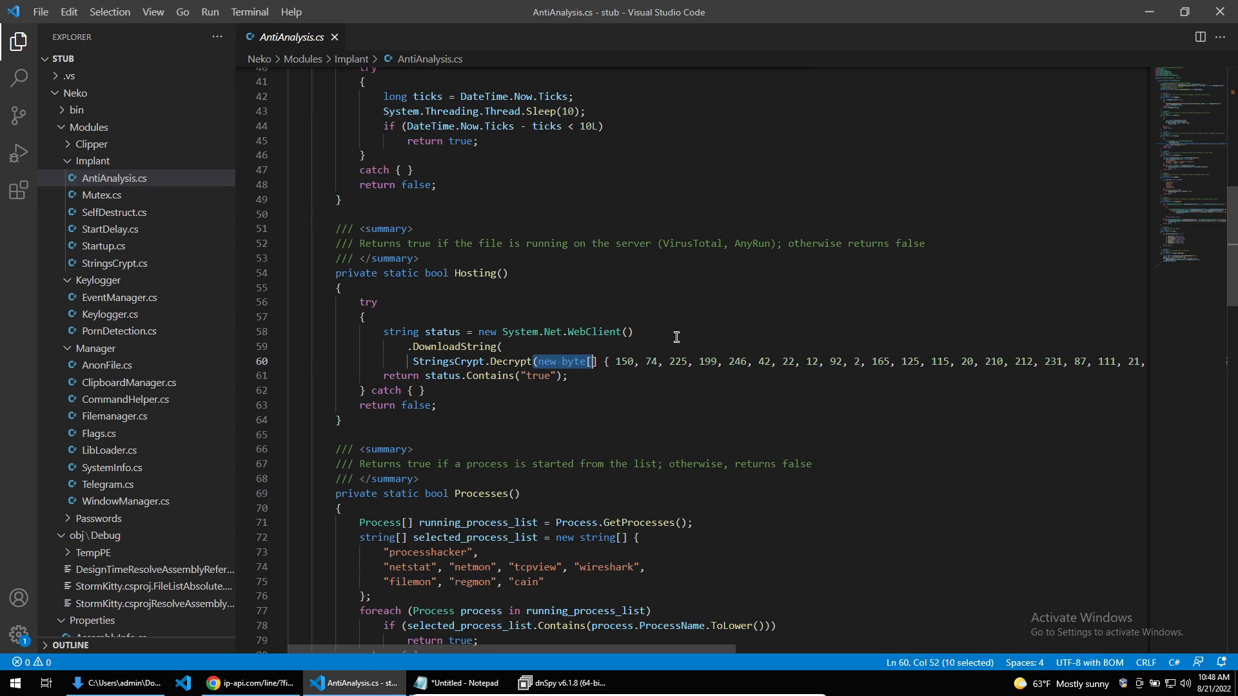
Step: Scroll to Processes() and highlight 'processhacker' in the blacklisted process list
scroll(down, 3)
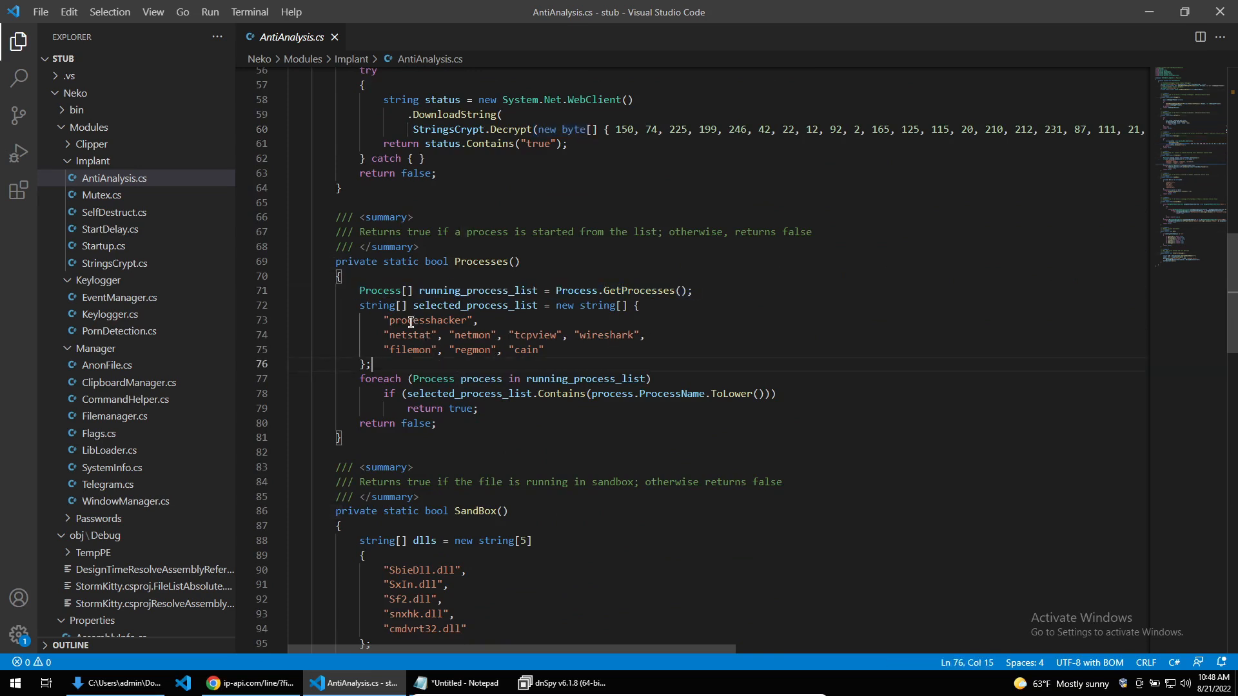
double_click(427, 320)
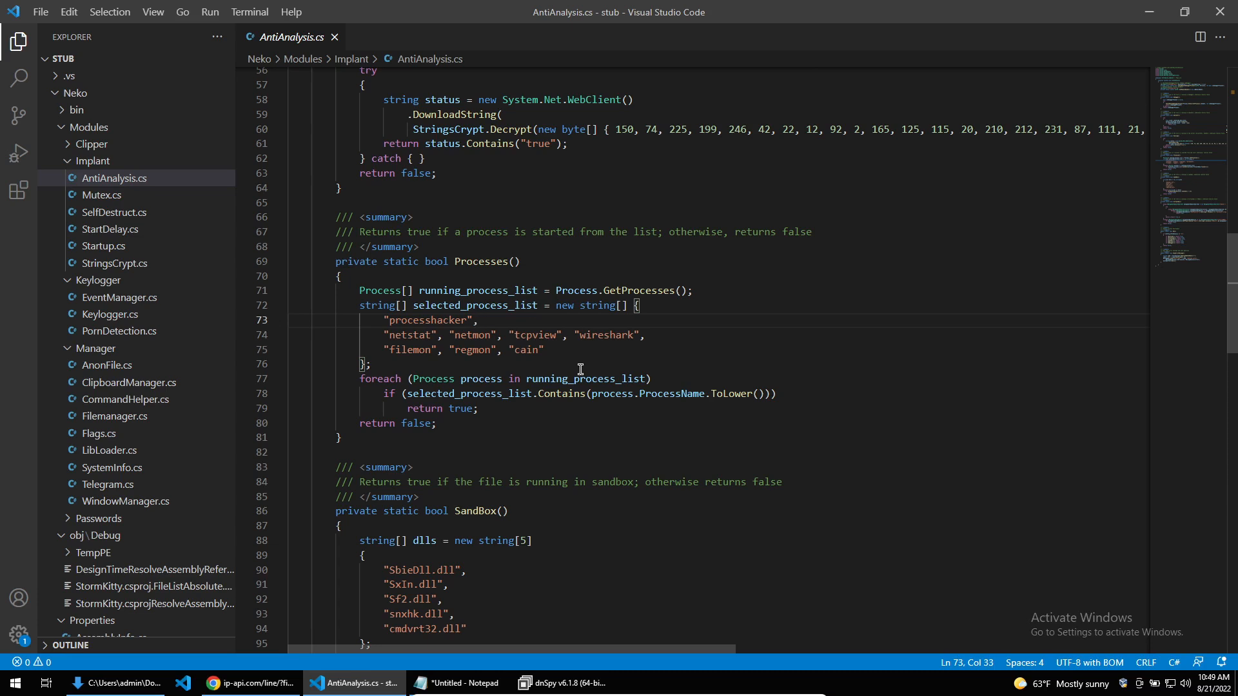
scroll(down, 3)
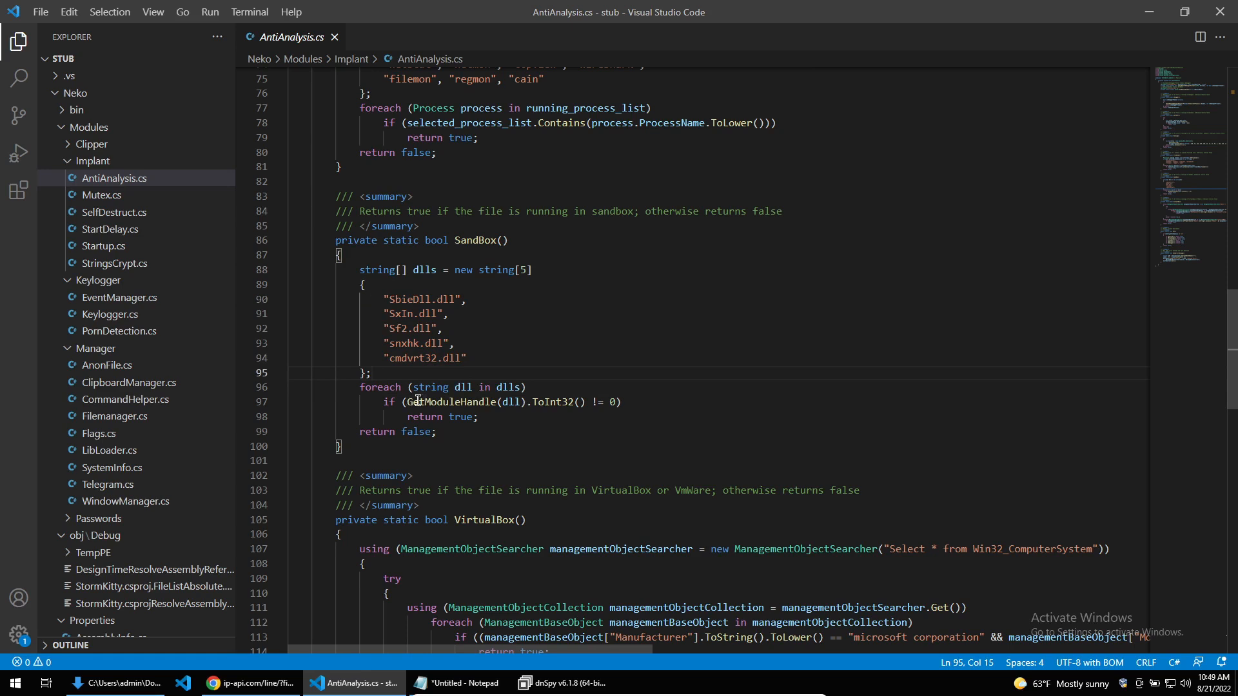
mouse_move(503, 408)
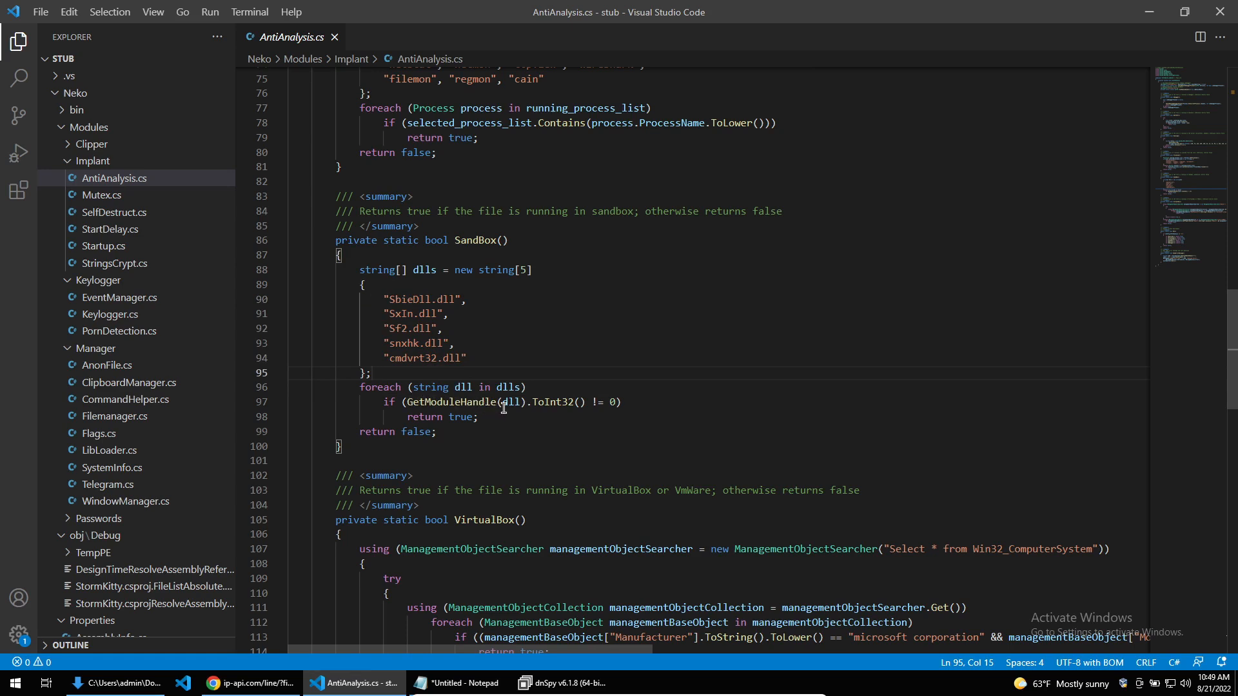
mouse_move(468, 379)
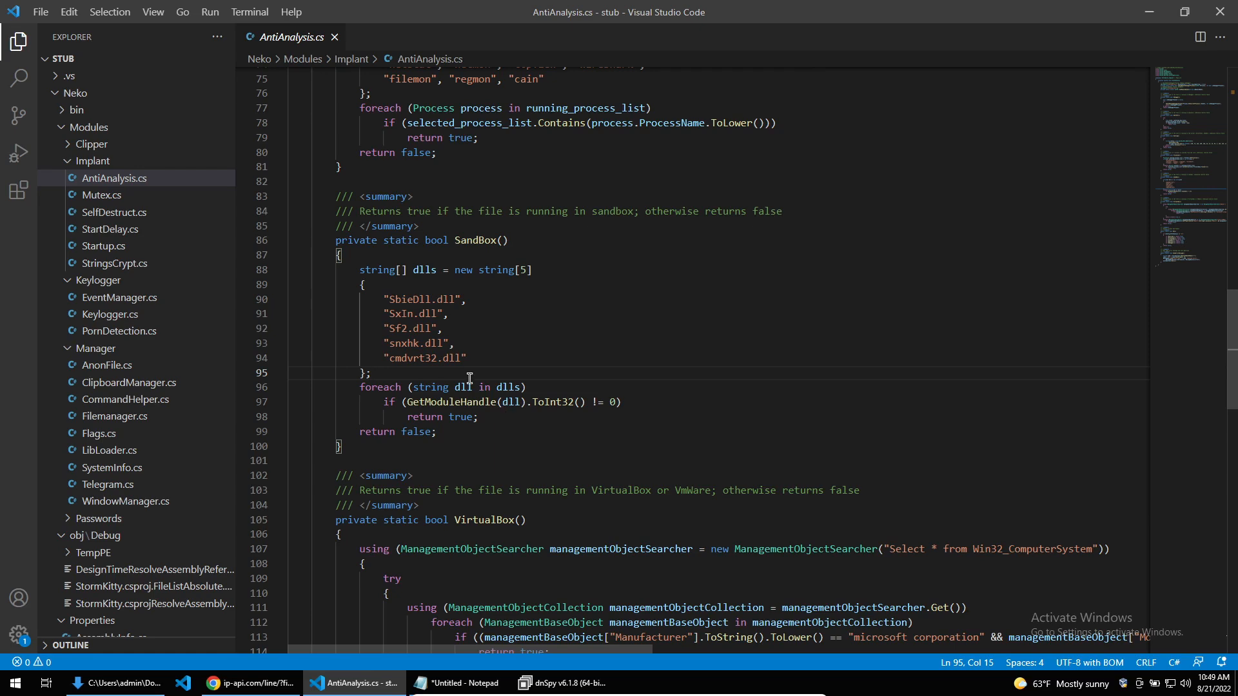
Step: Scroll past SandBox()'s DLL name list to the VirtualBox() method
scroll(down, 3)
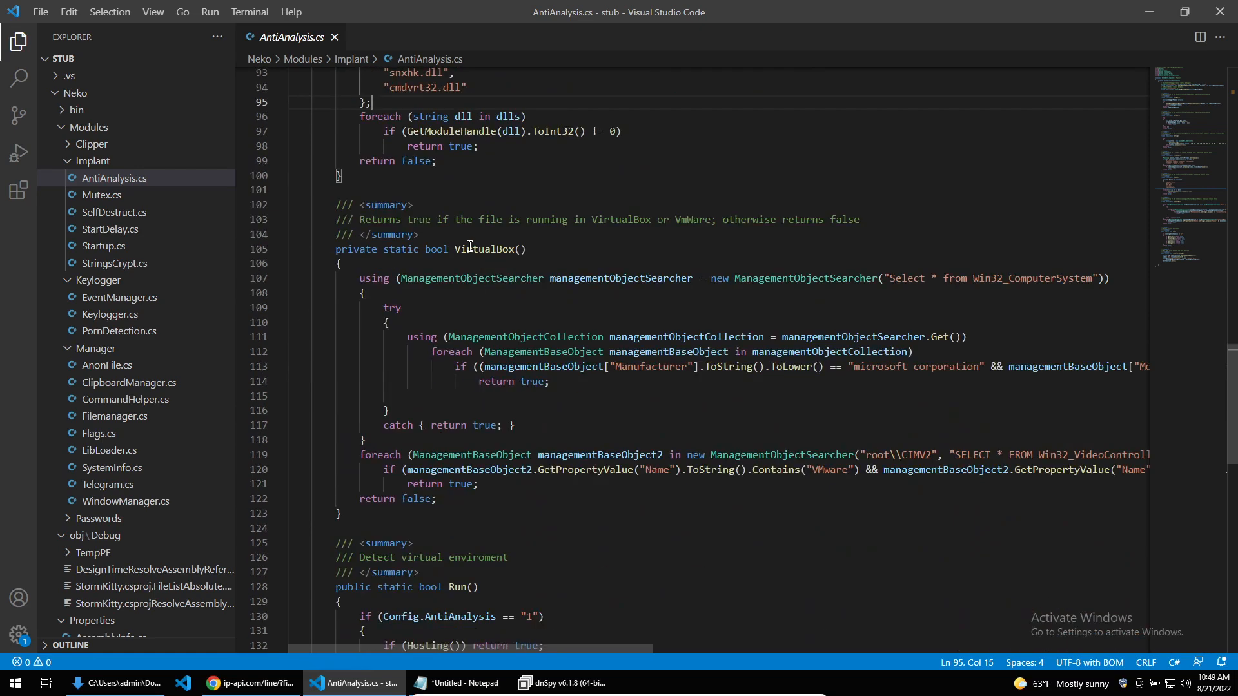
mouse_move(546, 436)
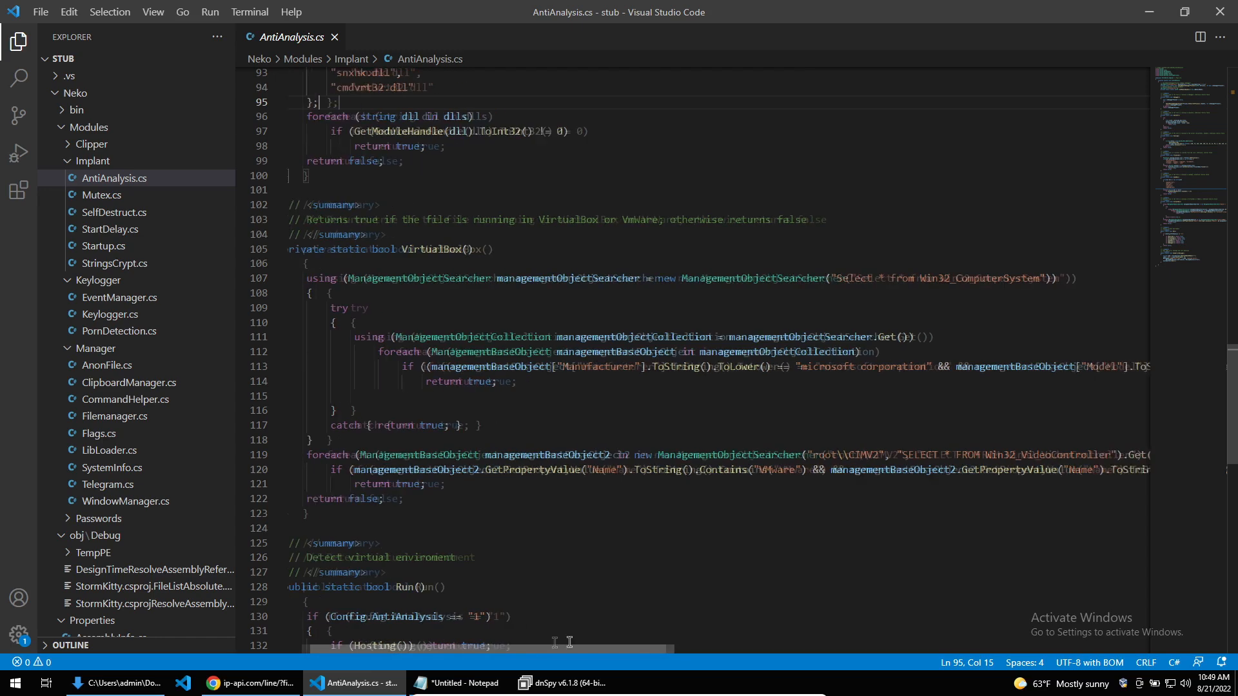
Step: Read across the VirtualBox() and Run() methods, then switch to dnSpy's StringsCrypt code
scroll(right, 3)
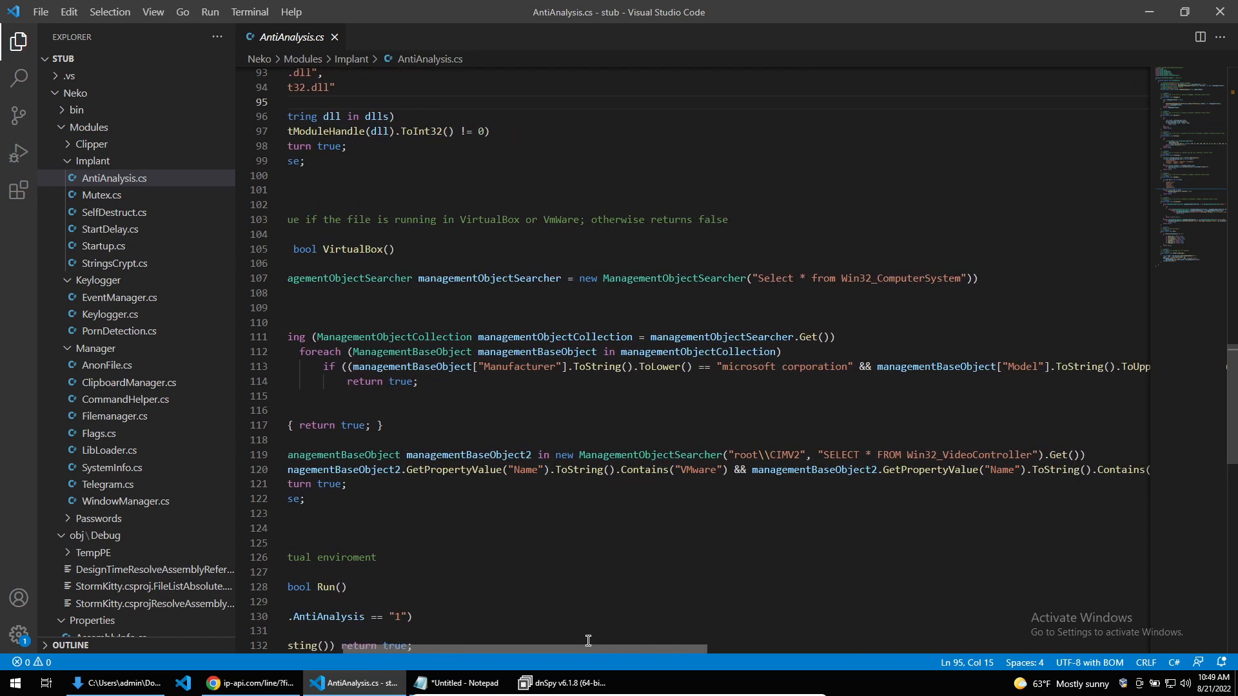
scroll(right, 3)
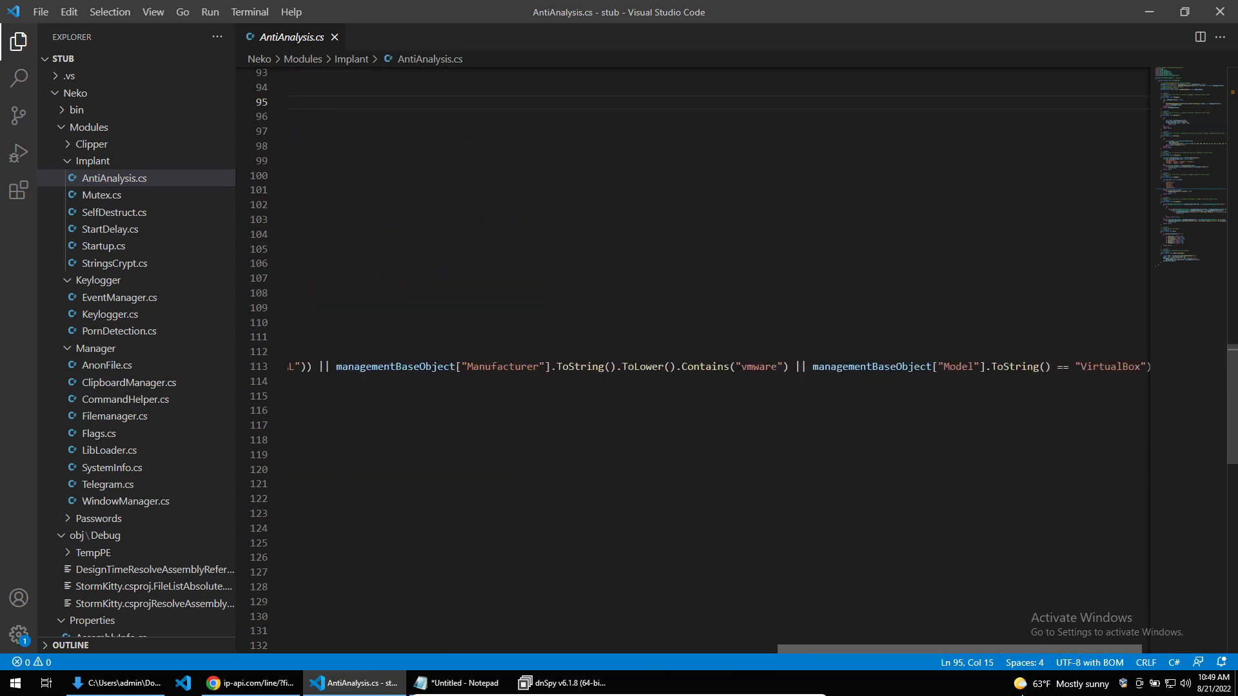
scroll(left, 3)
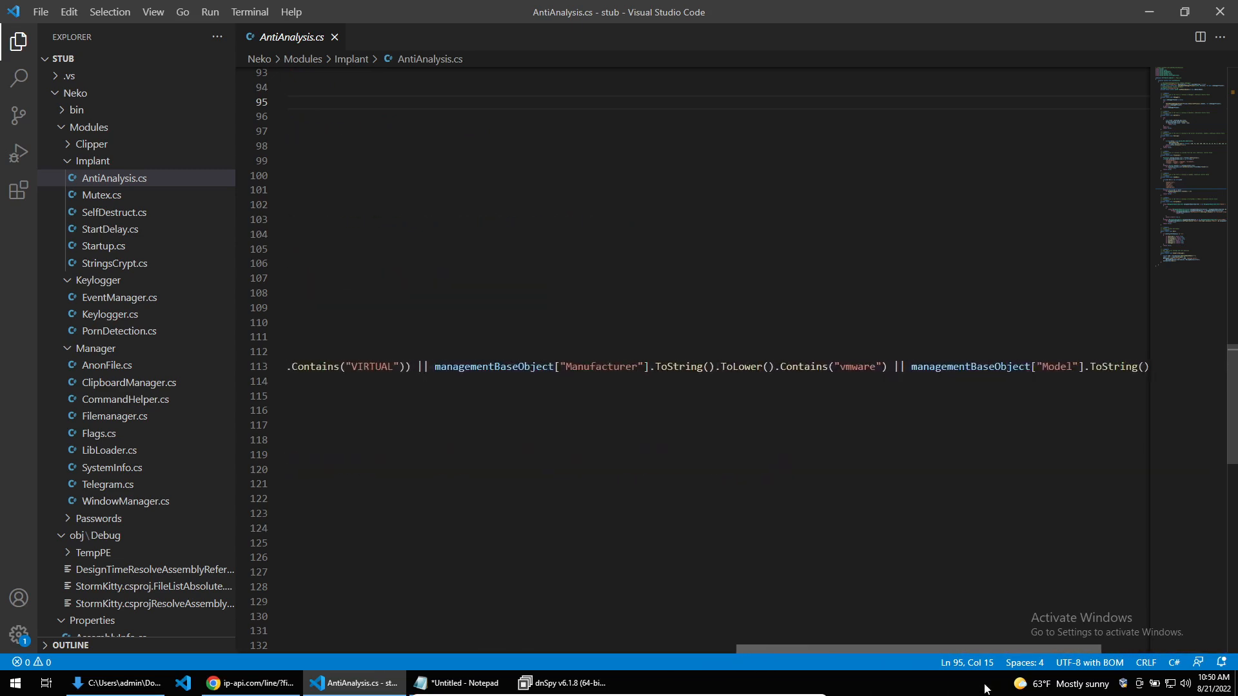
scroll(left, 3)
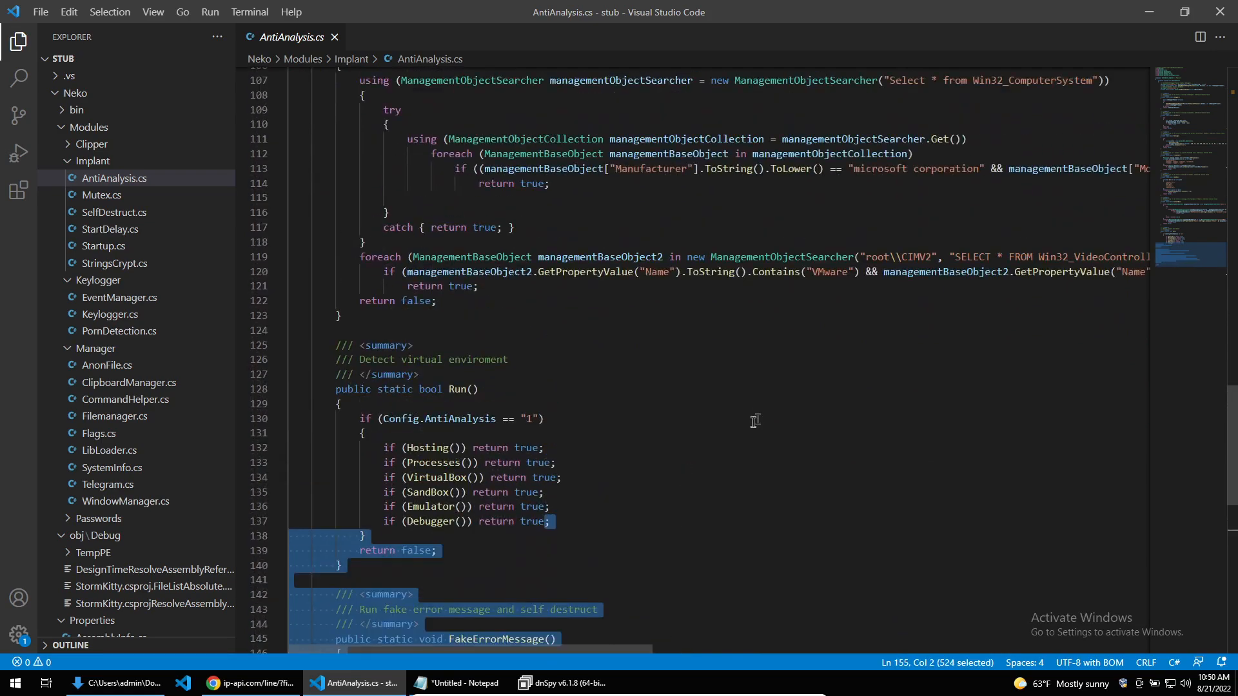
scroll(right, 3)
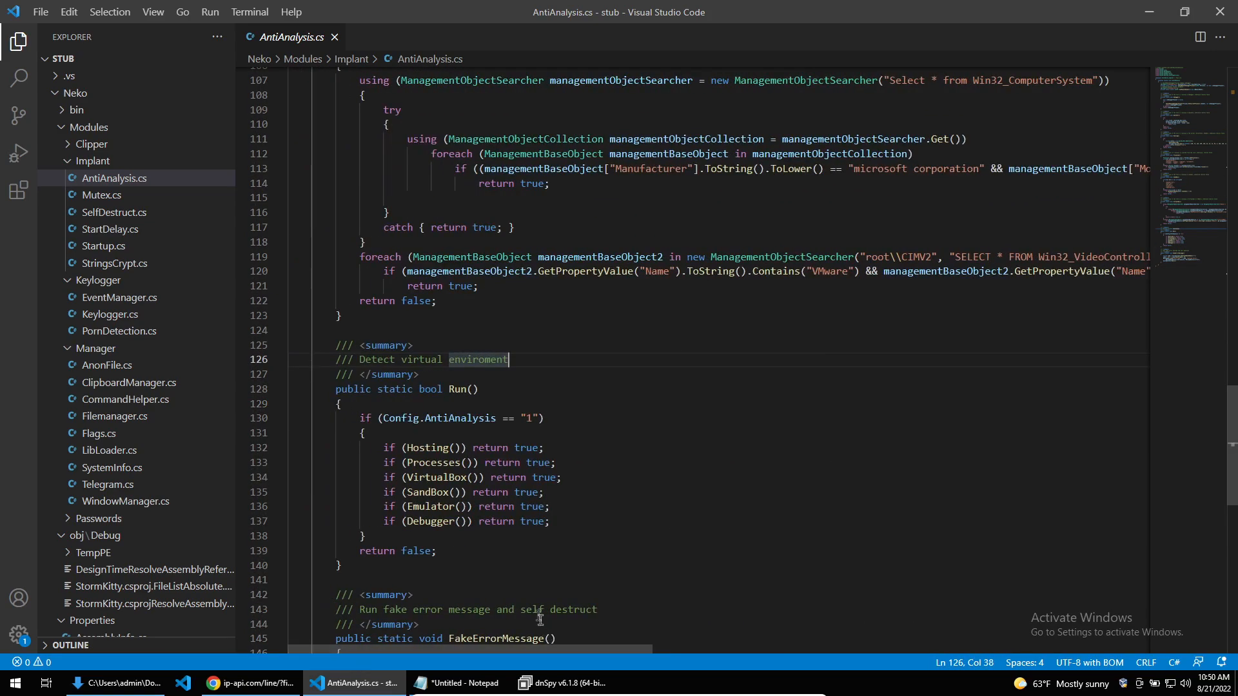
mouse_move(581, 374)
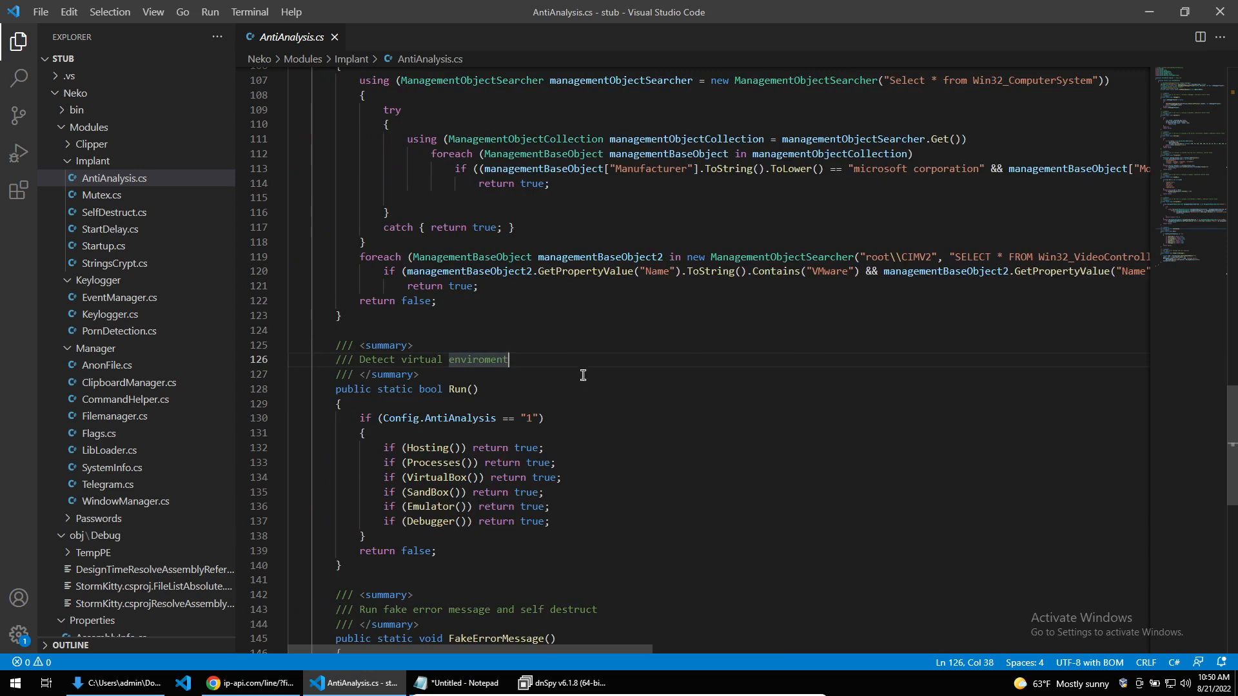
mouse_move(576, 369)
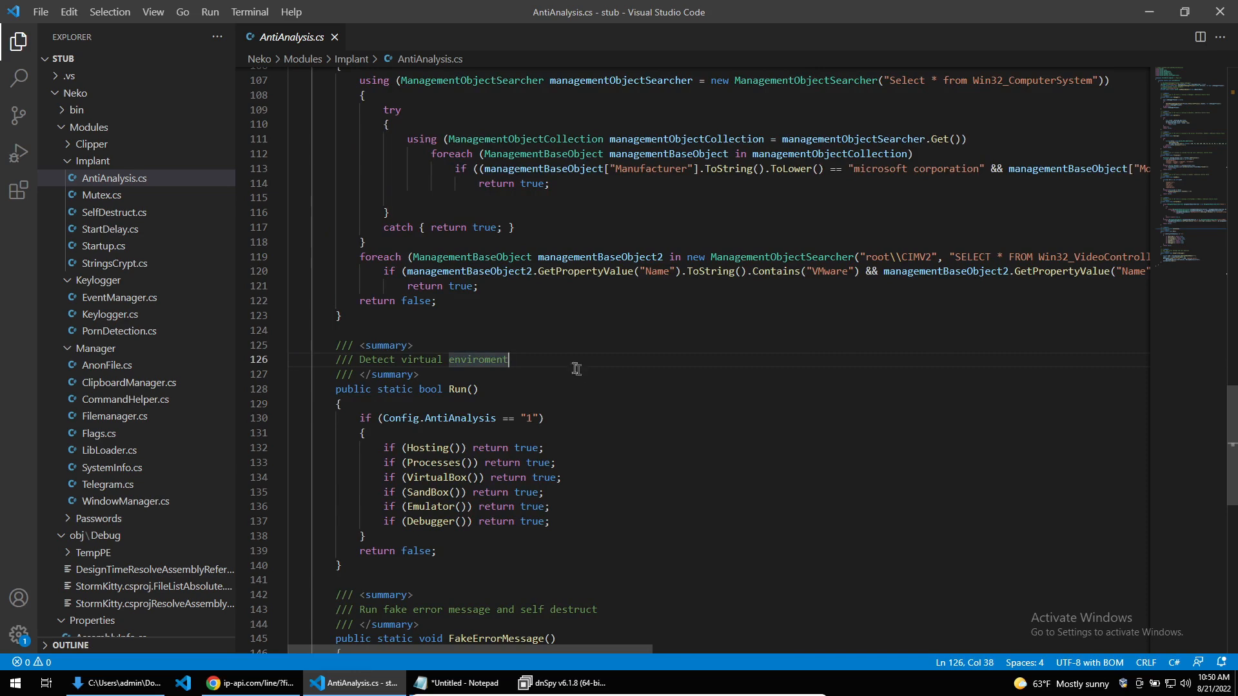
scroll(up, 3)
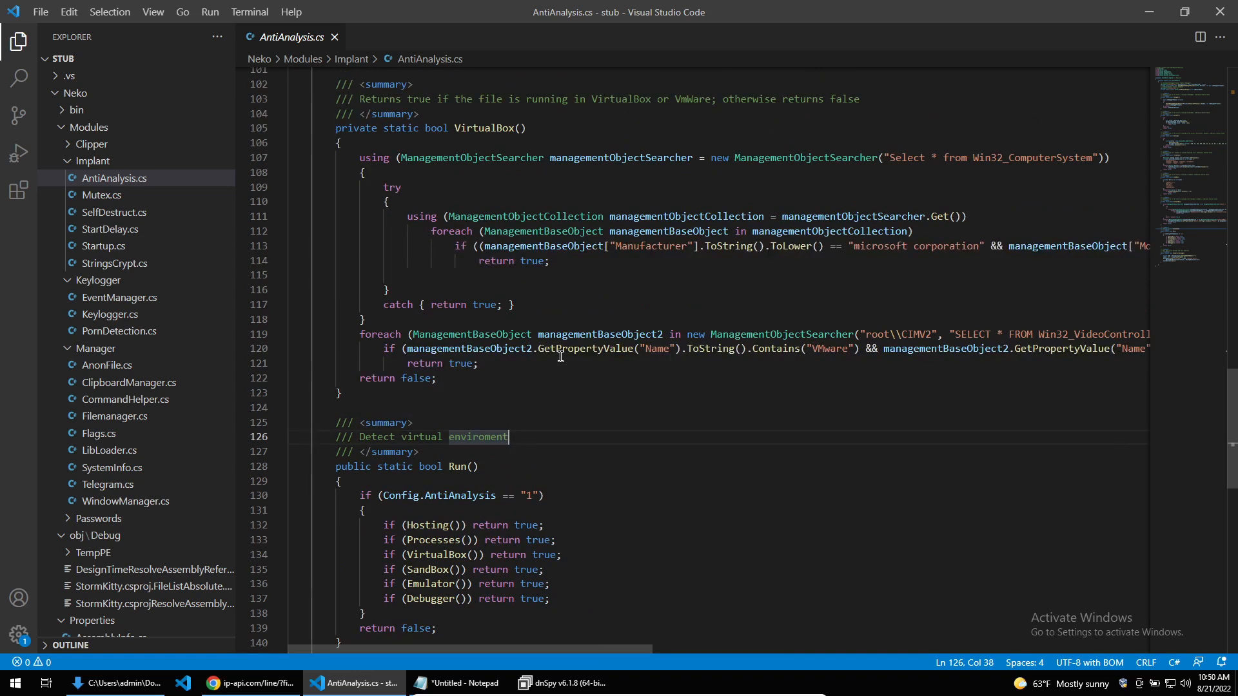
click(562, 683)
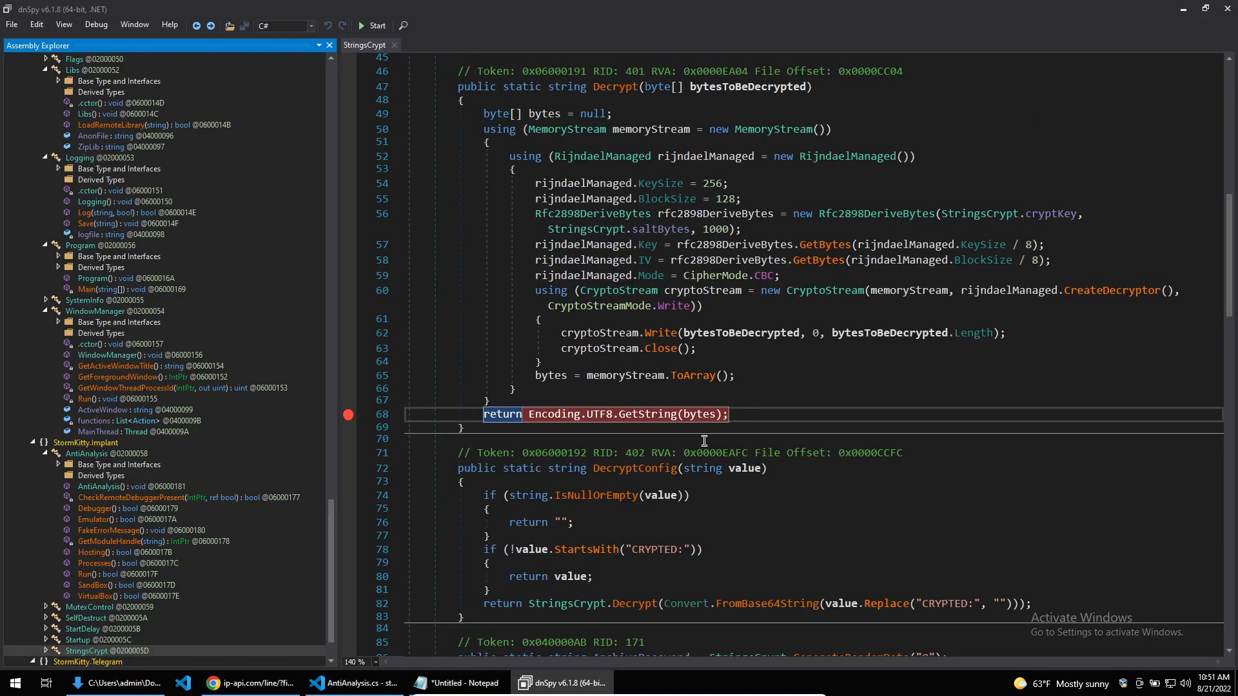
mouse_move(677, 386)
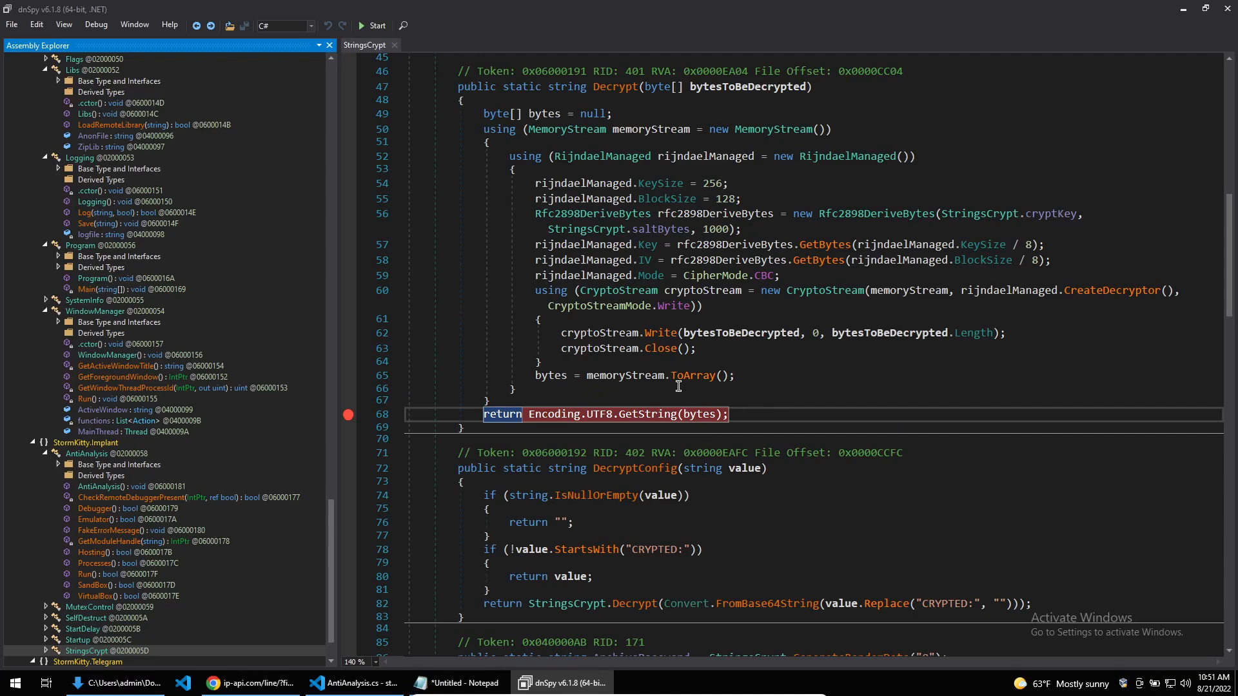
mouse_move(629, 327)
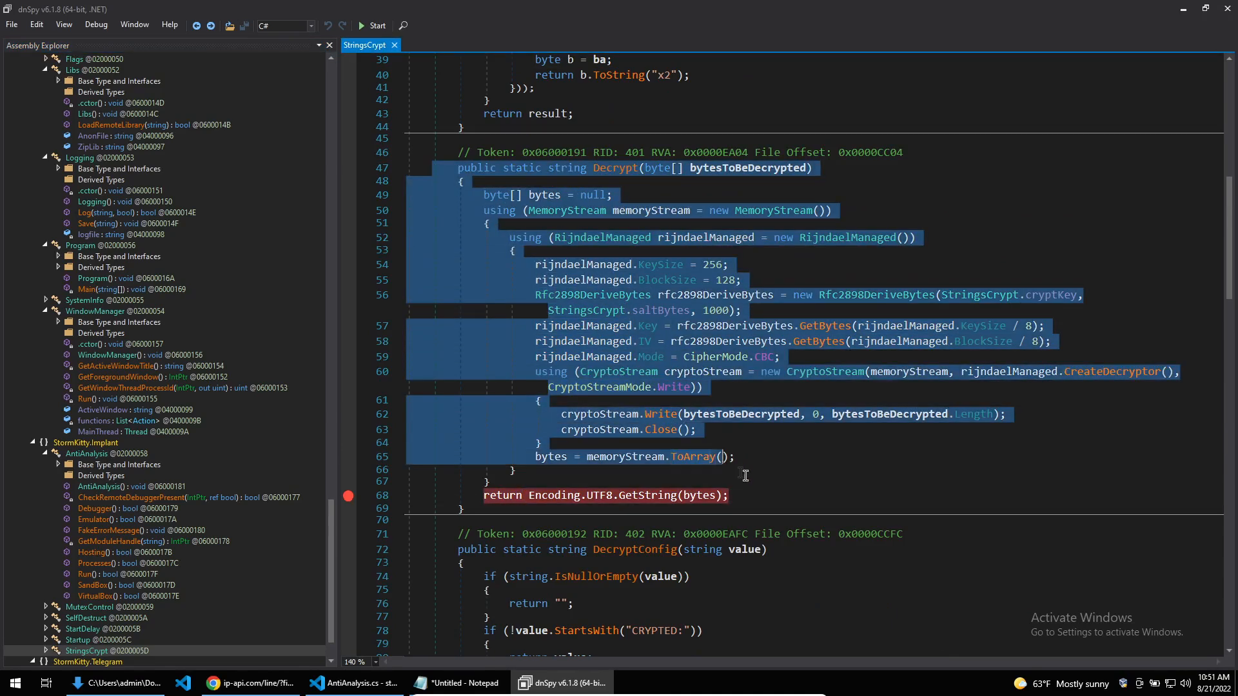
Step: Review Decrypt's saltBytes and cryptKey, then start debugging from Program.Main
scroll(down, 3)
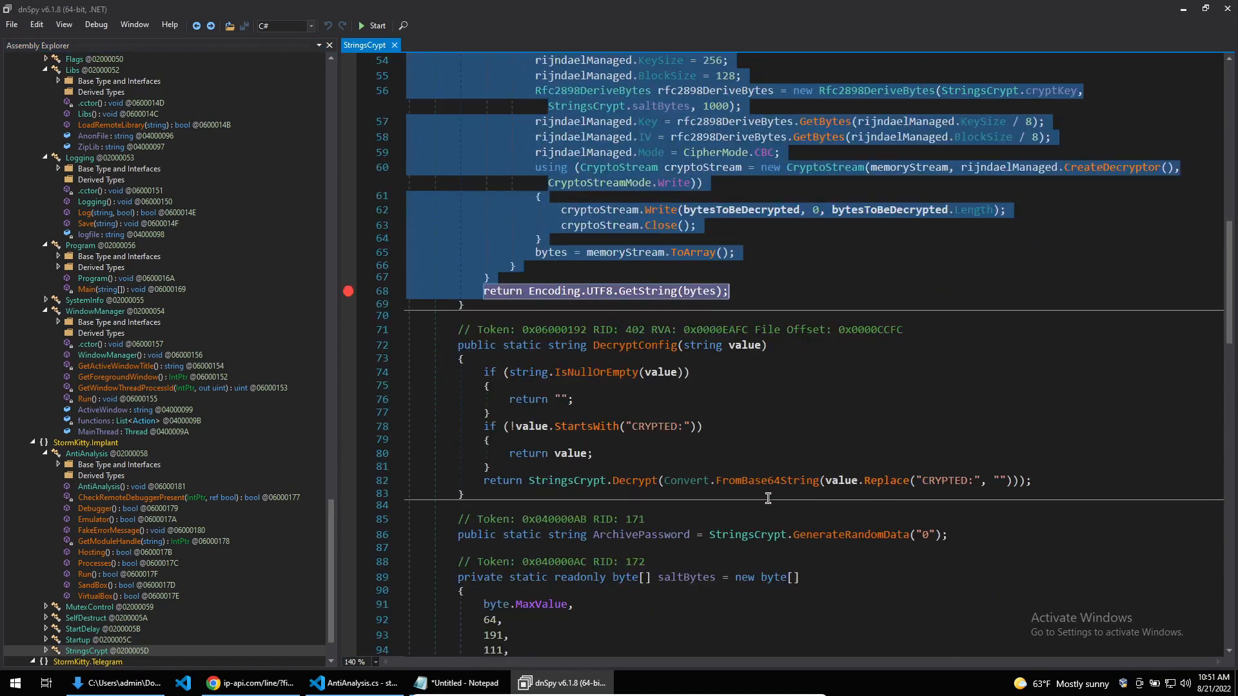
scroll(down, 3)
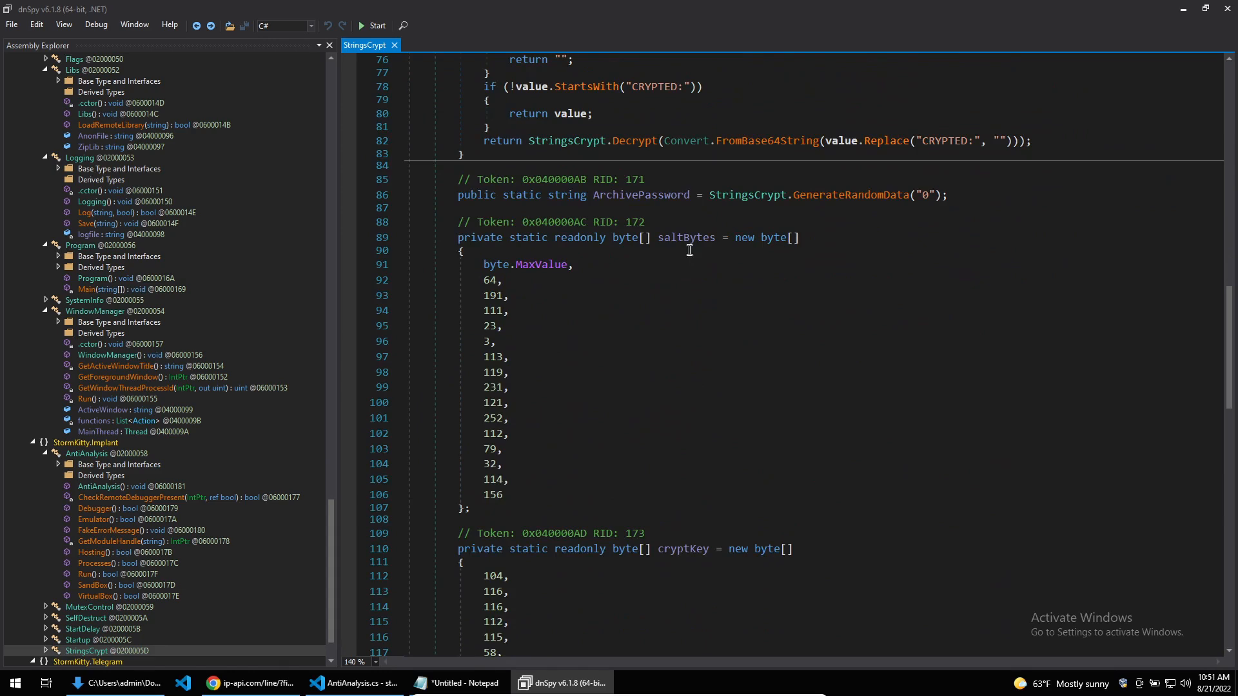
scroll(up, 3)
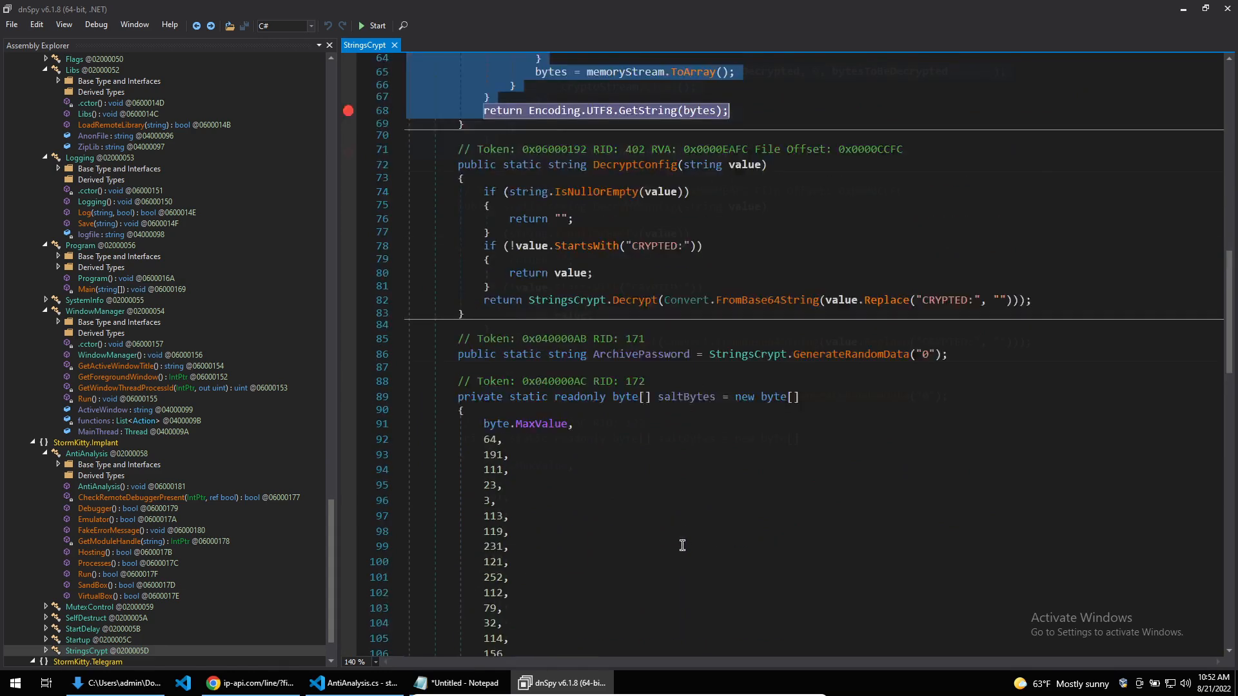
scroll(up, 3)
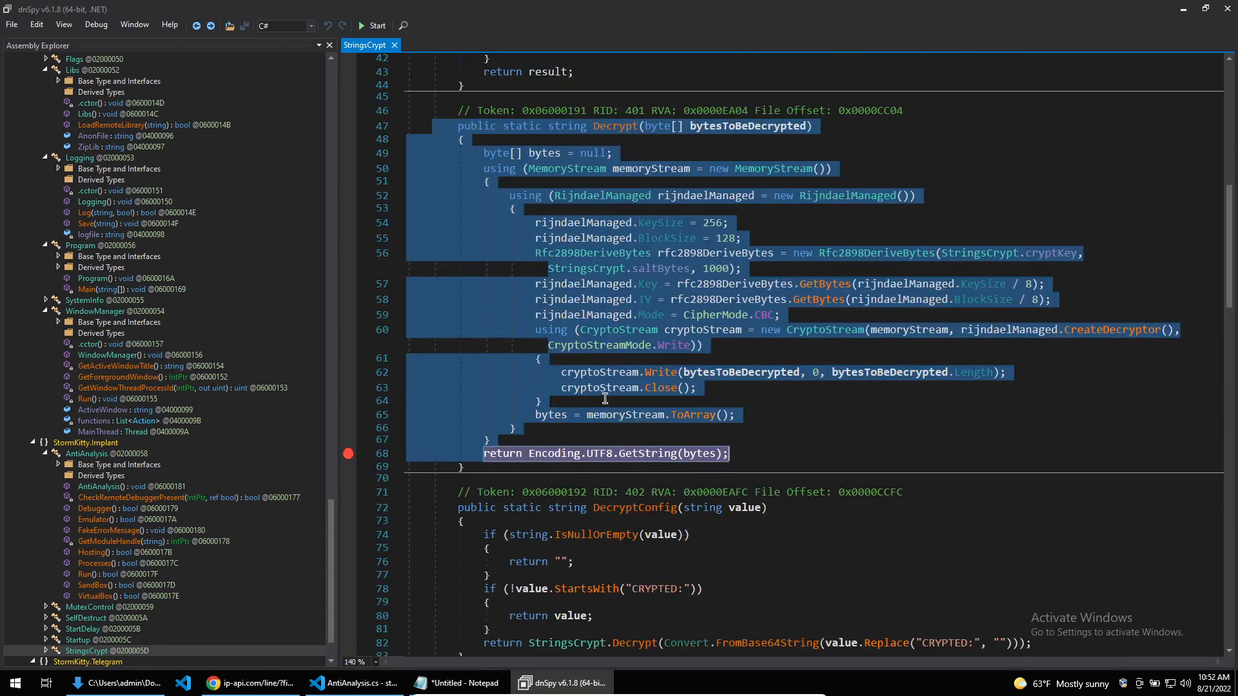
click(809, 465)
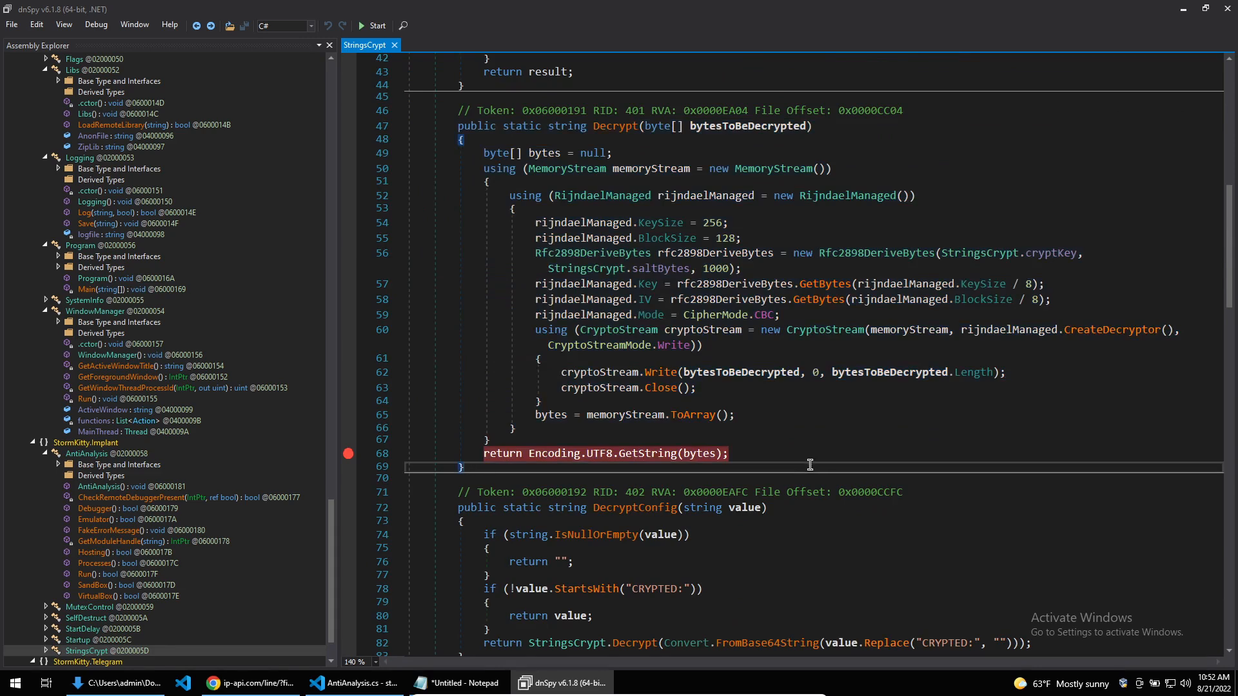
mouse_move(804, 455)
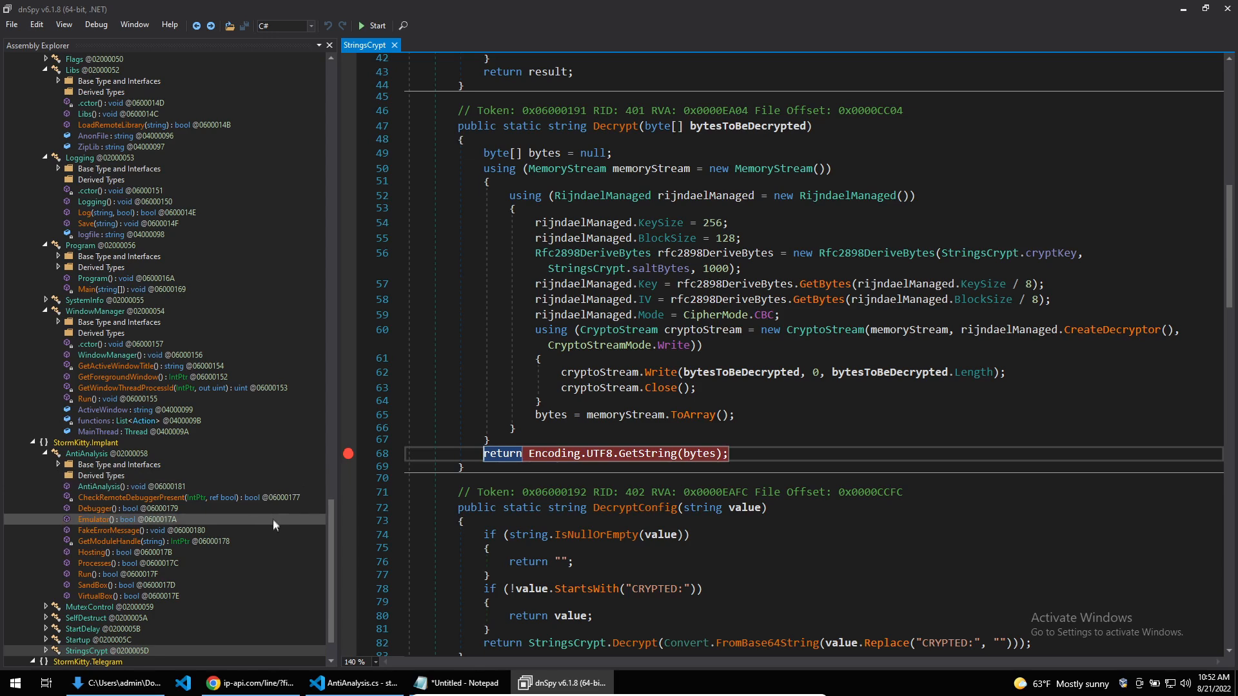
mouse_move(102, 290)
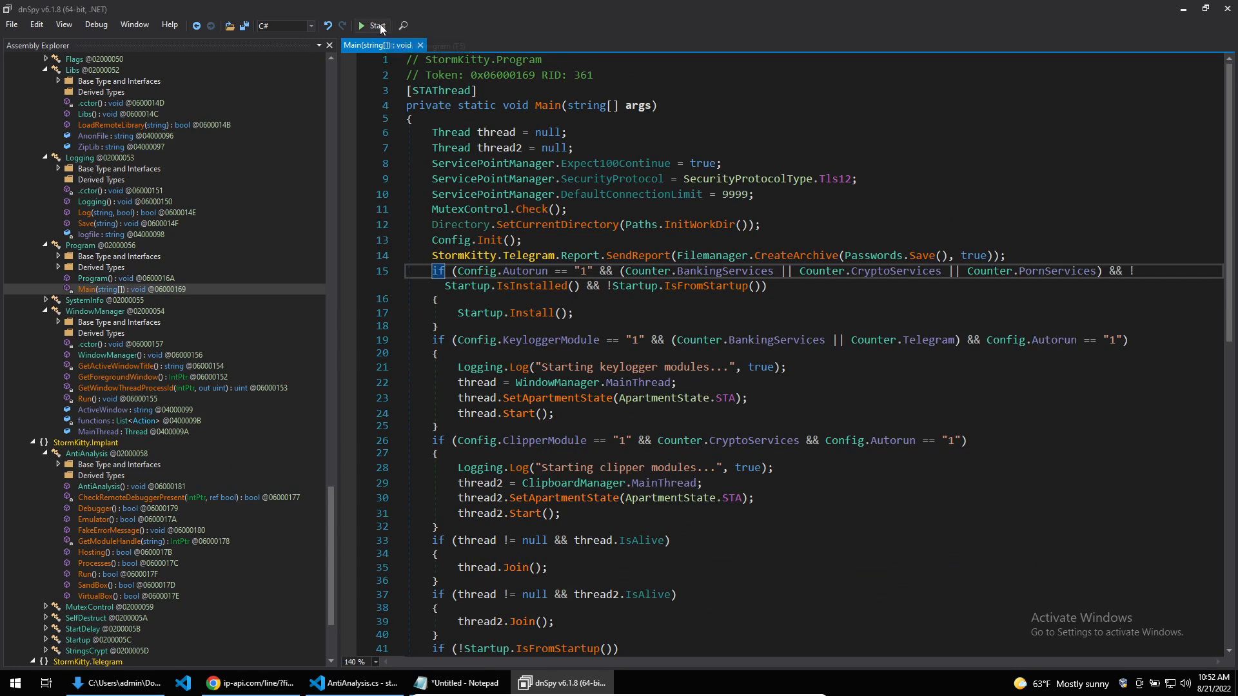
click(372, 25)
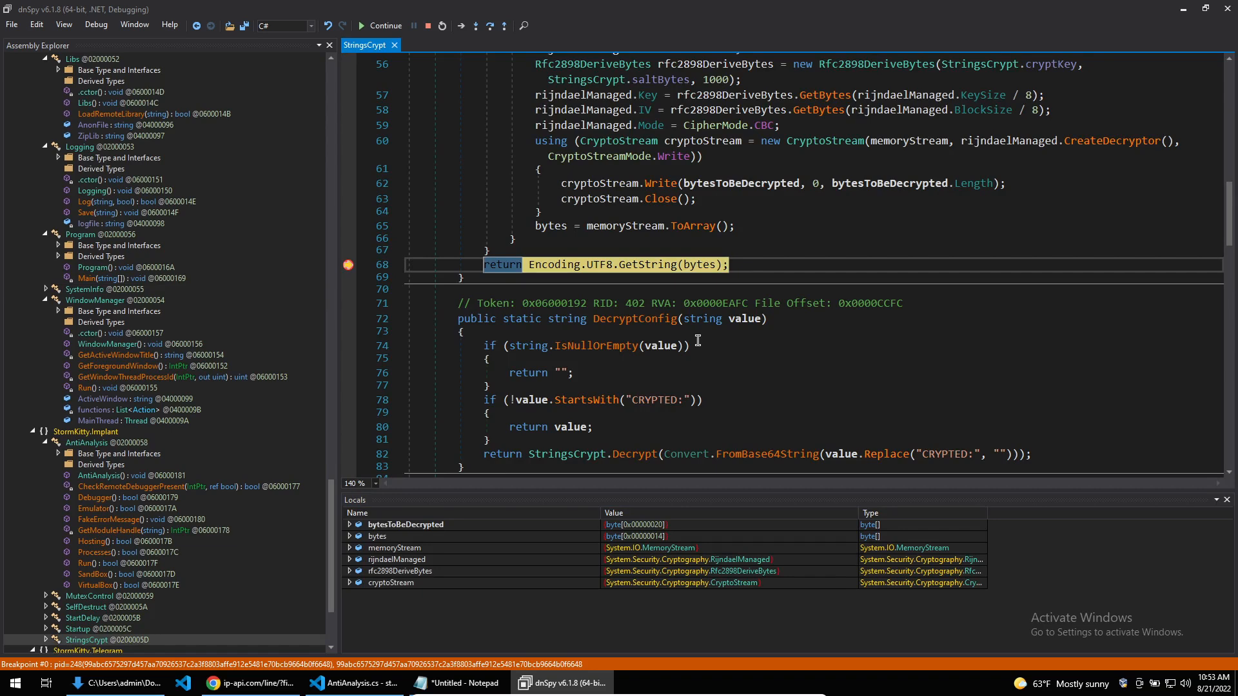
Step: Step out of Decrypt and continue twice to reveal decrypted browser User Data paths
click(460, 26)
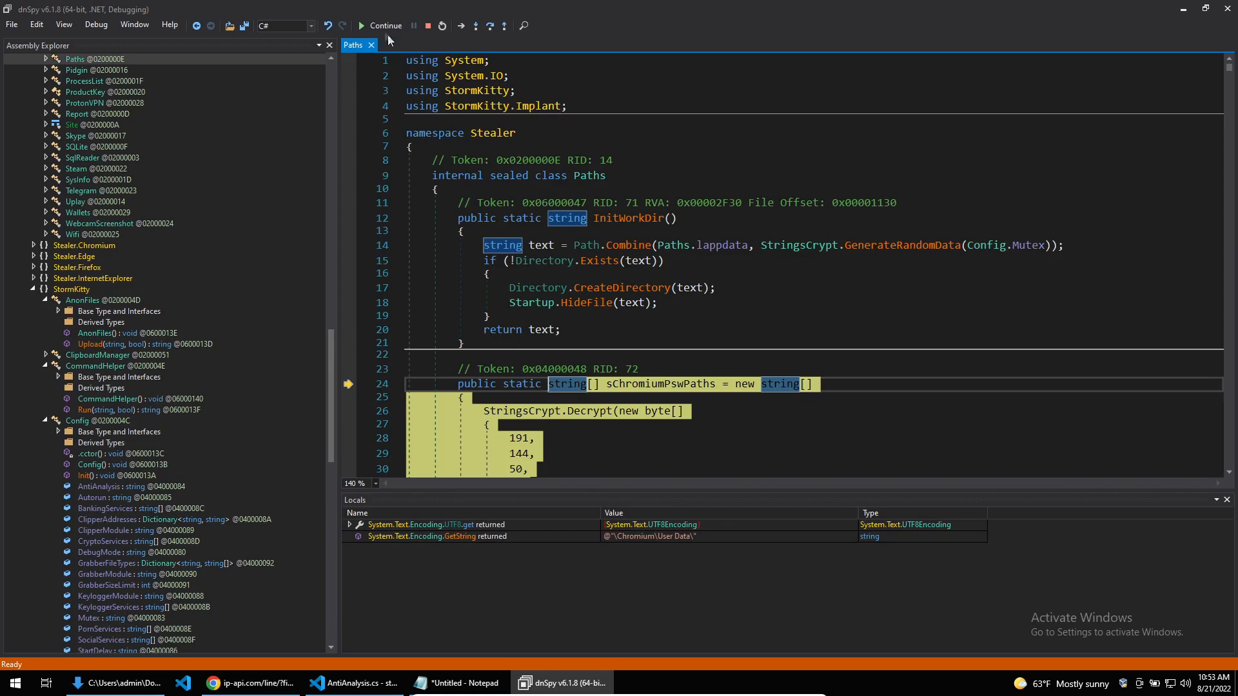
mouse_move(381, 31)
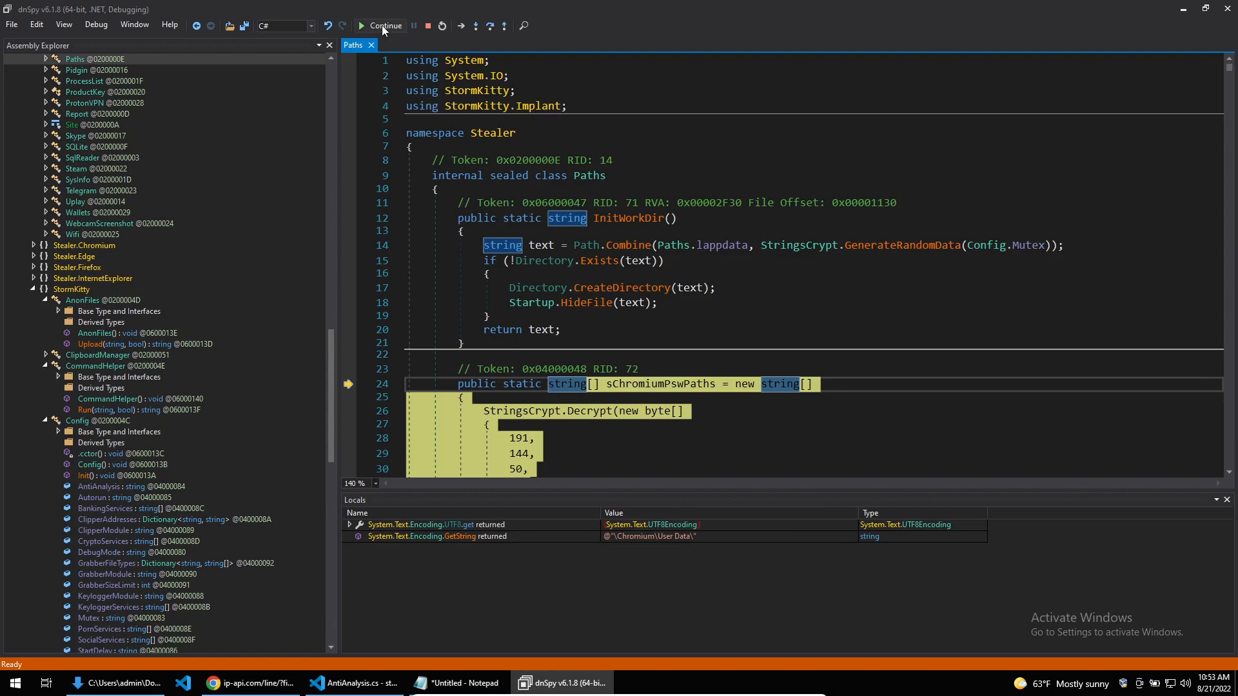
click(386, 25)
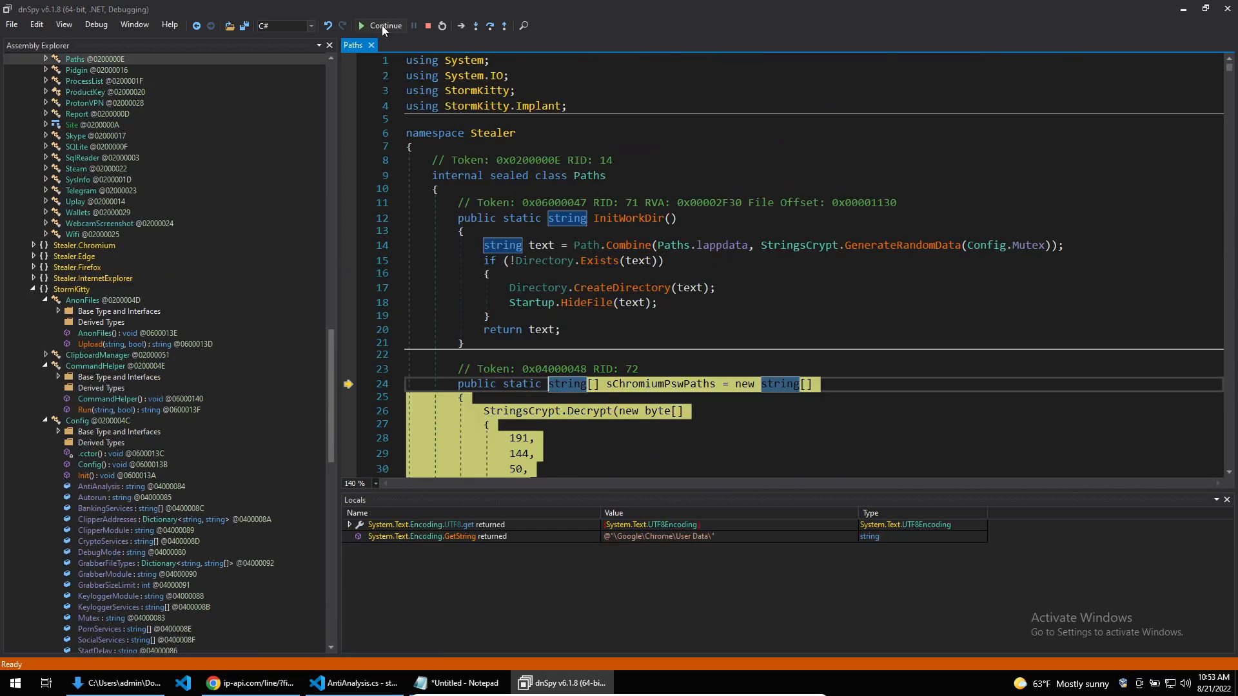
click(385, 25)
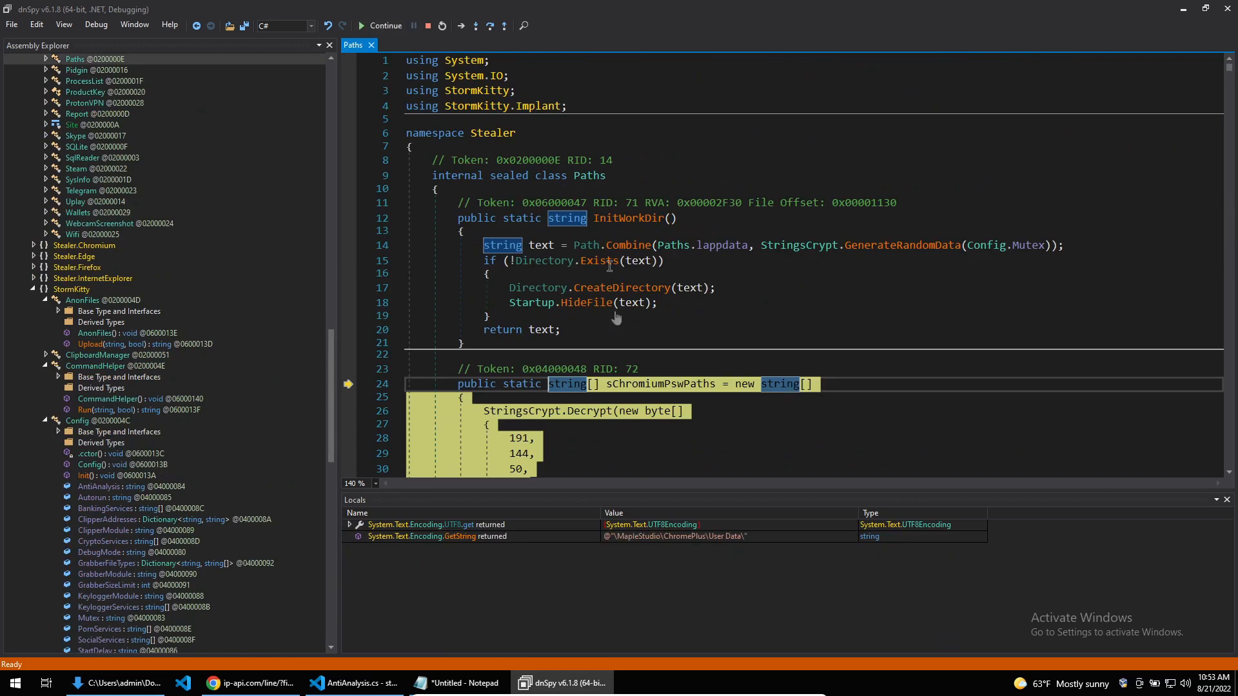
mouse_move(688, 588)
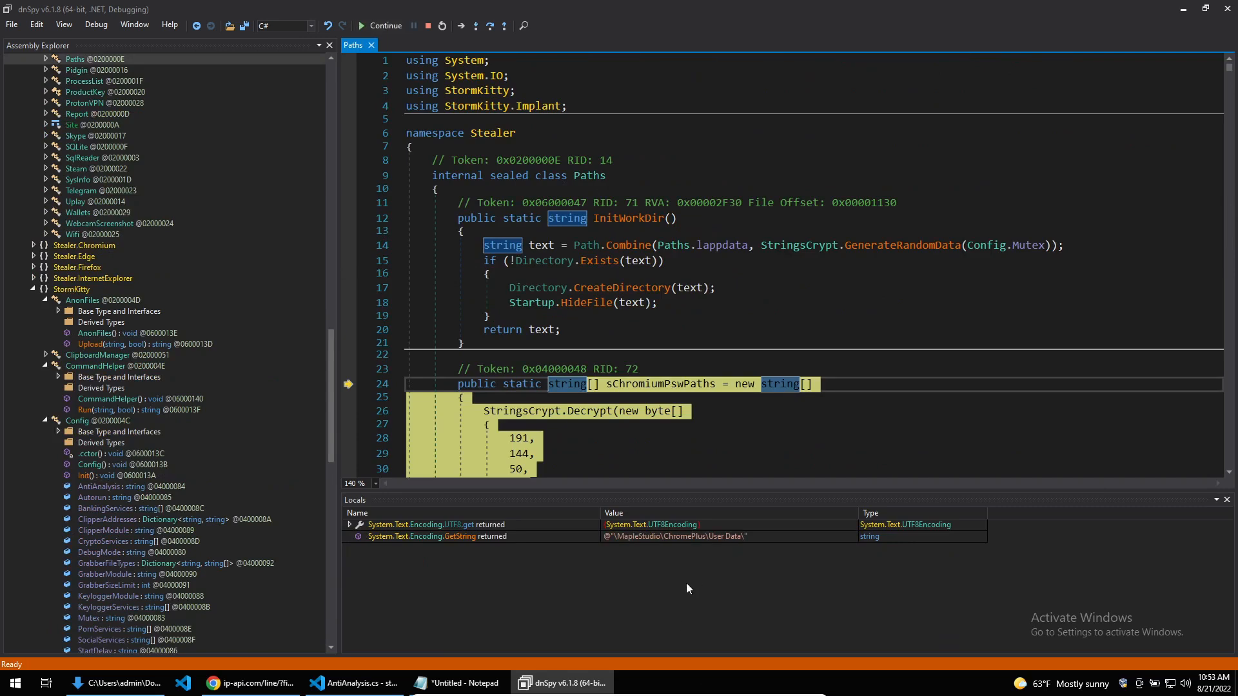
click(281, 683)
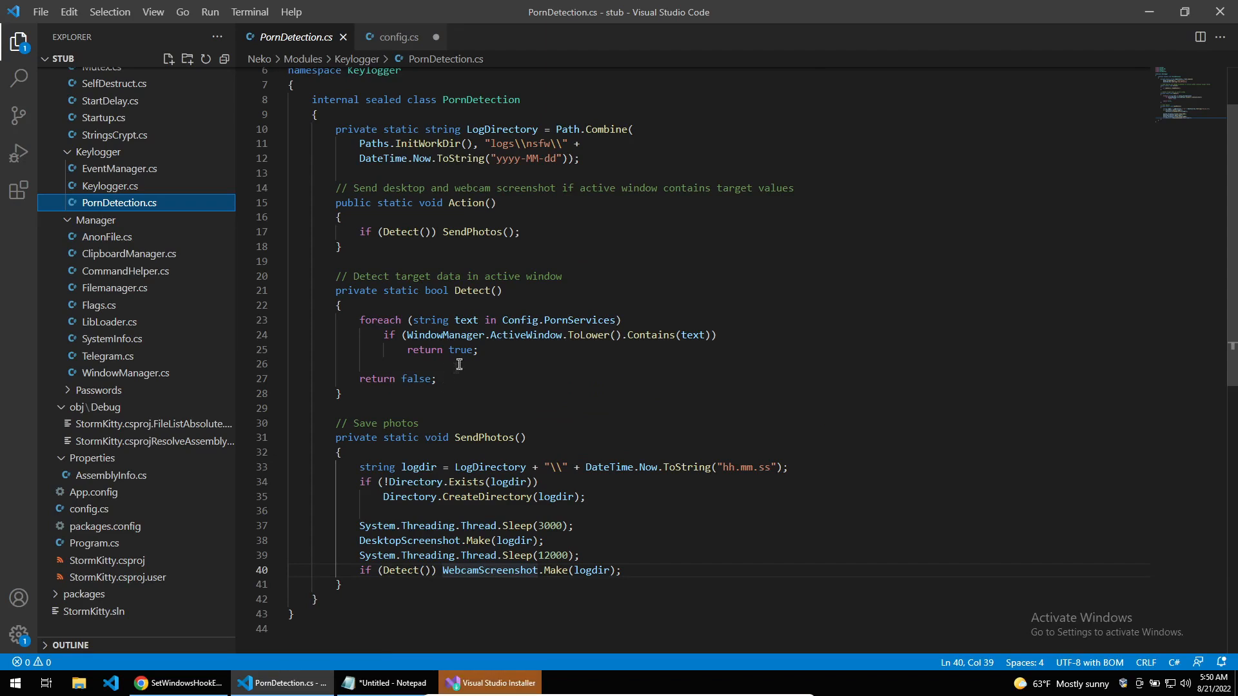
Step: Highlight WindowManager, view the PornServices keywords in config.cs, then select DesktopScreenshot.Make
double_click(432, 335)
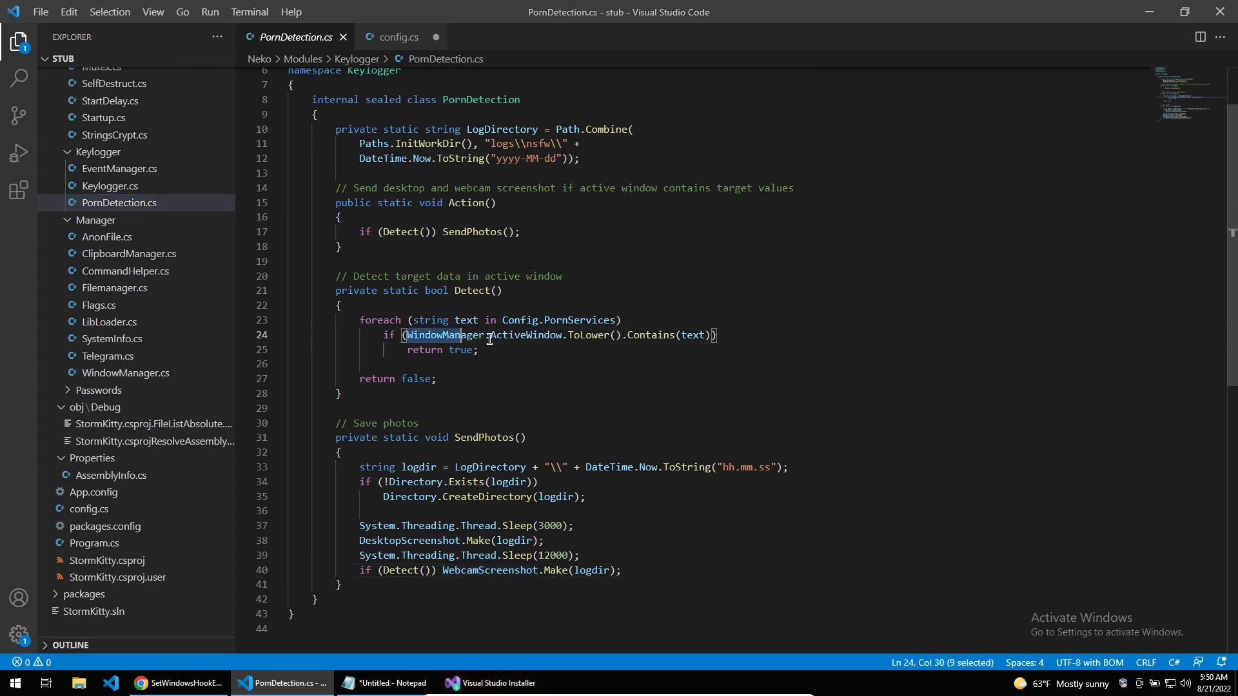
click(397, 38)
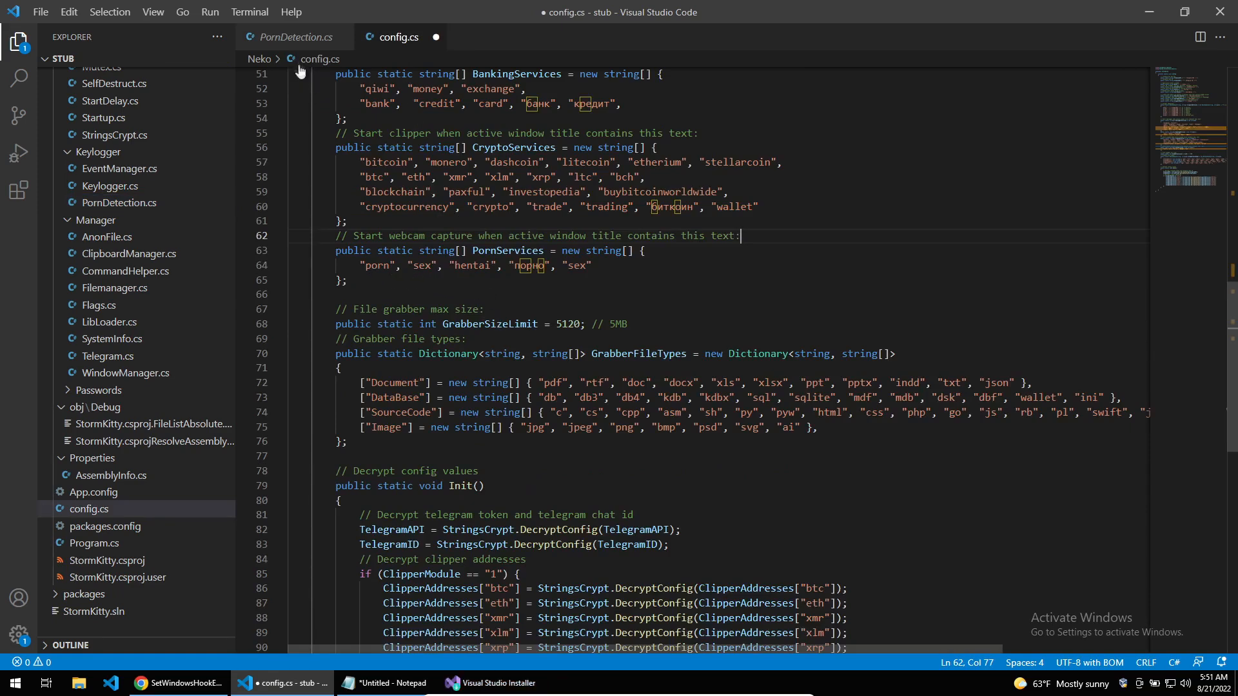
click(296, 38)
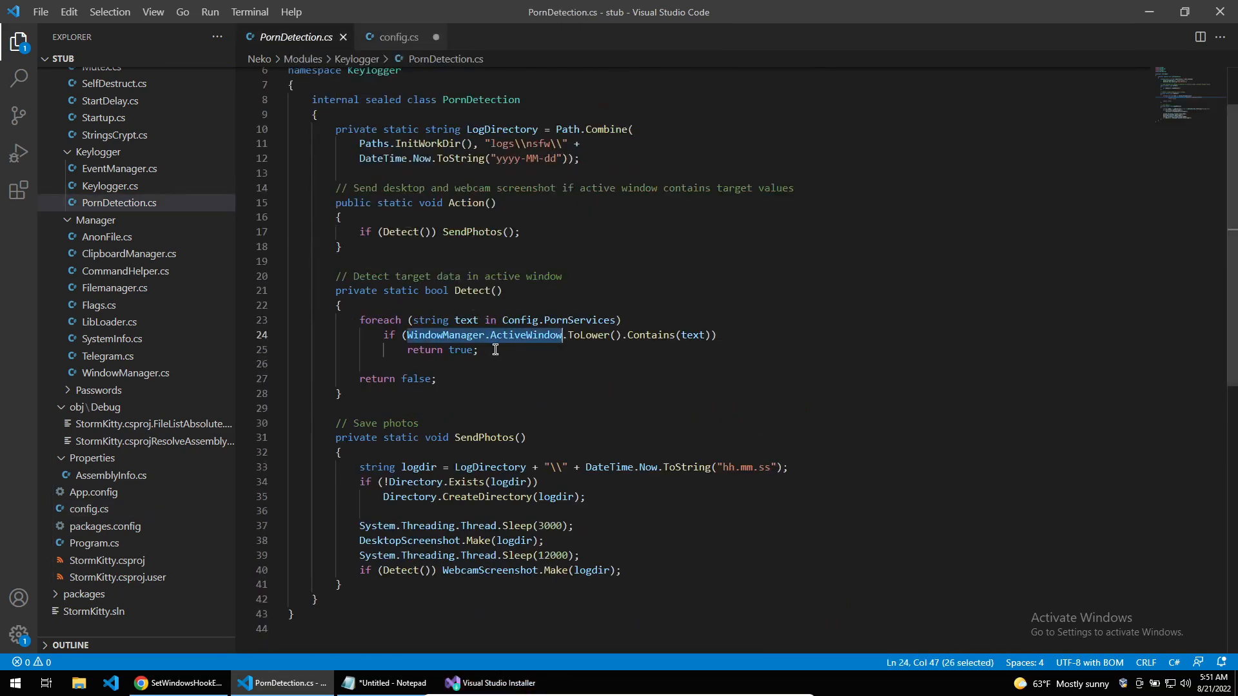
click(489, 683)
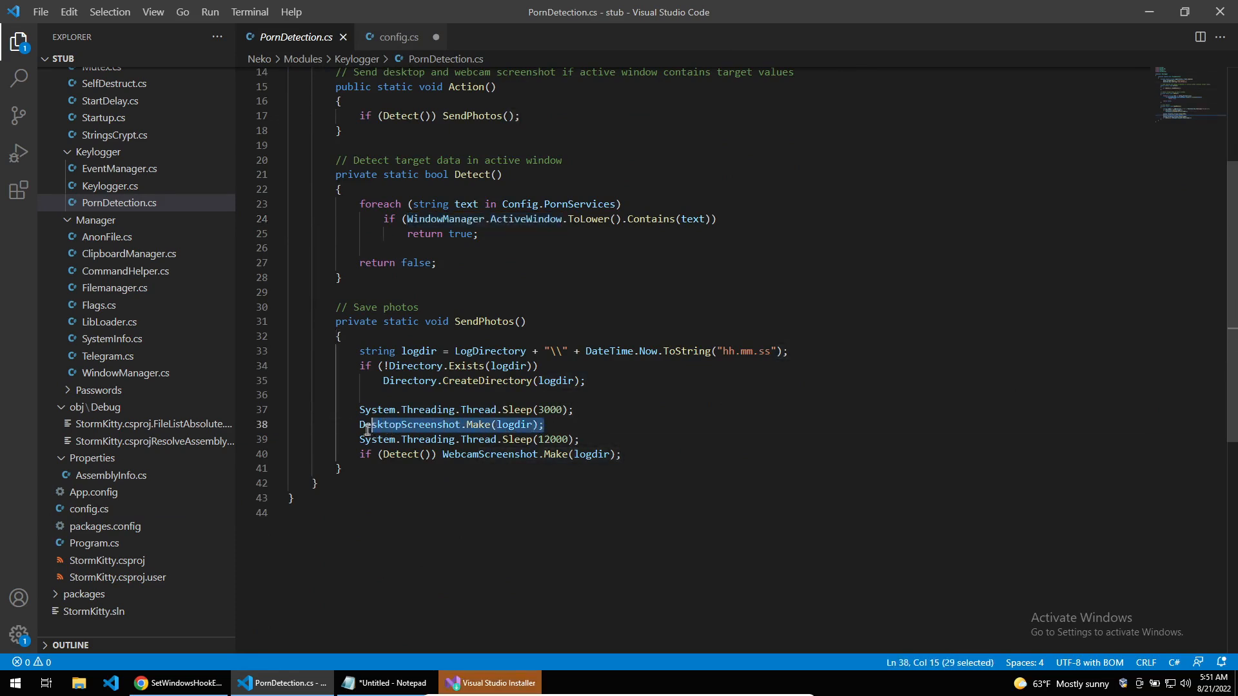
click(359, 425)
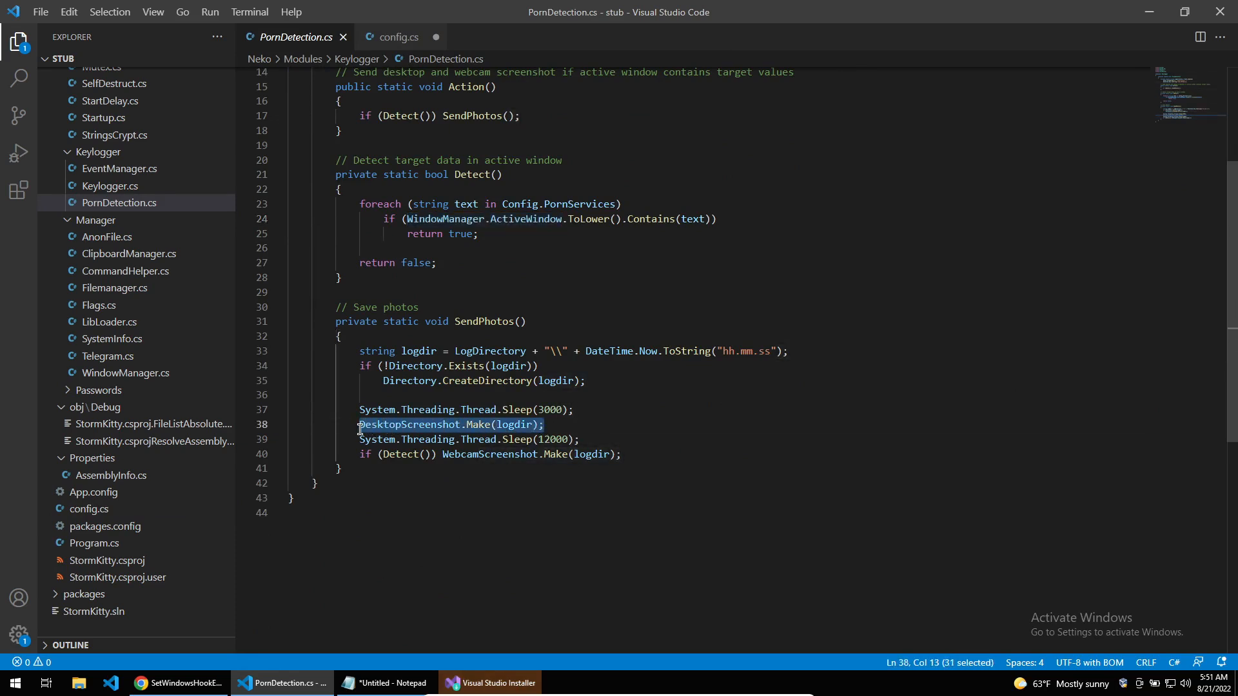